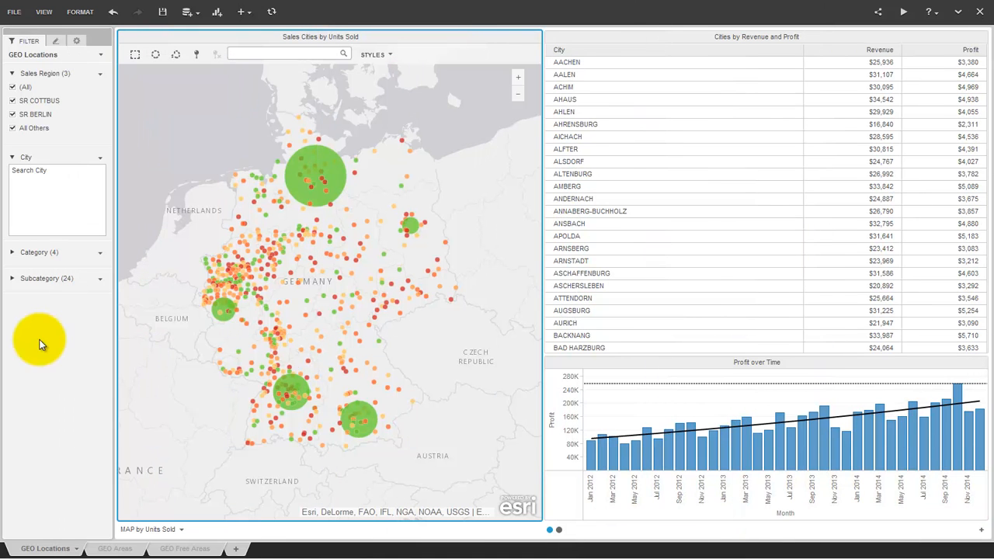
pyautogui.moveTo(297, 239)
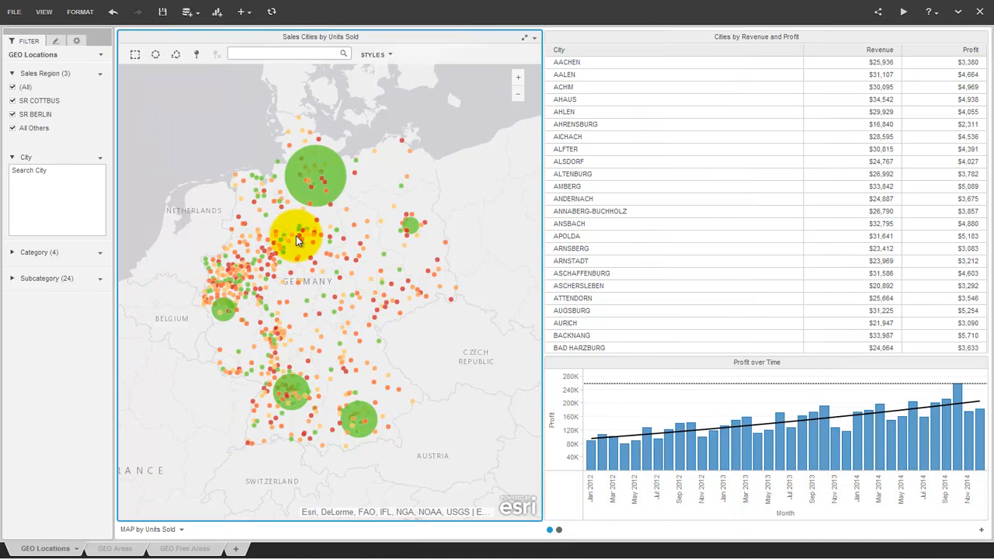
pyautogui.moveTo(338, 188)
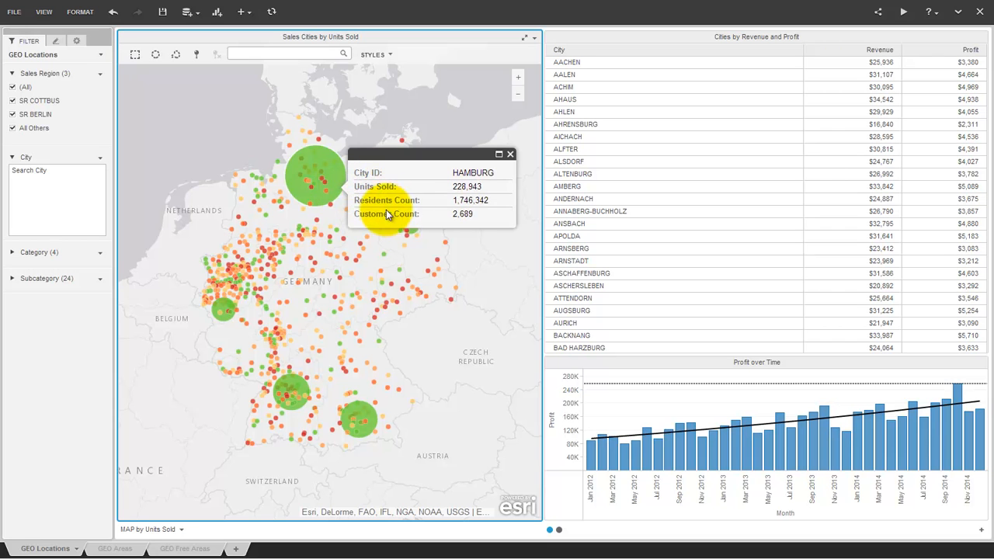
# - Pick Berlin, Hennigsdorf and Kleinmachnow in the city table, then clear the map selection
pyautogui.click(512, 153)
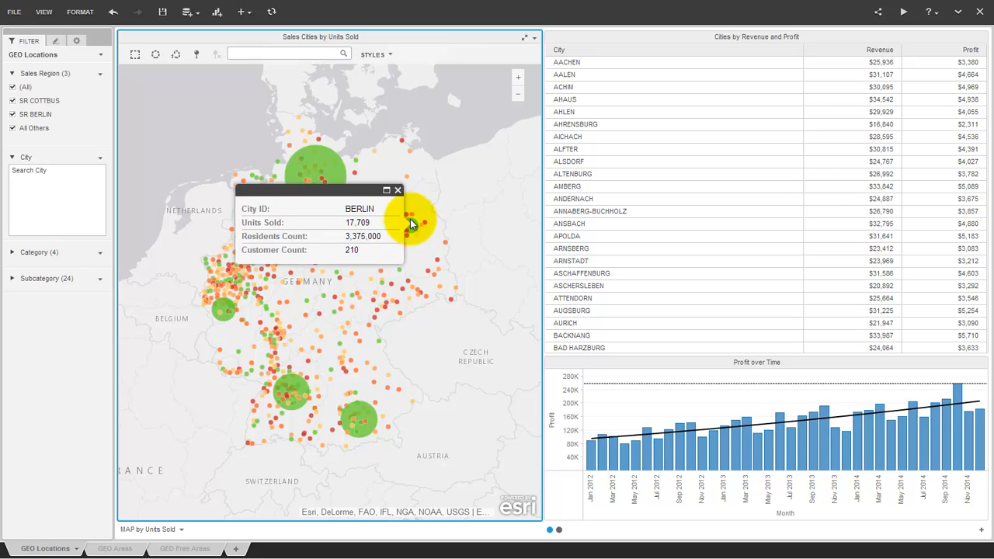
pyautogui.click(398, 190)
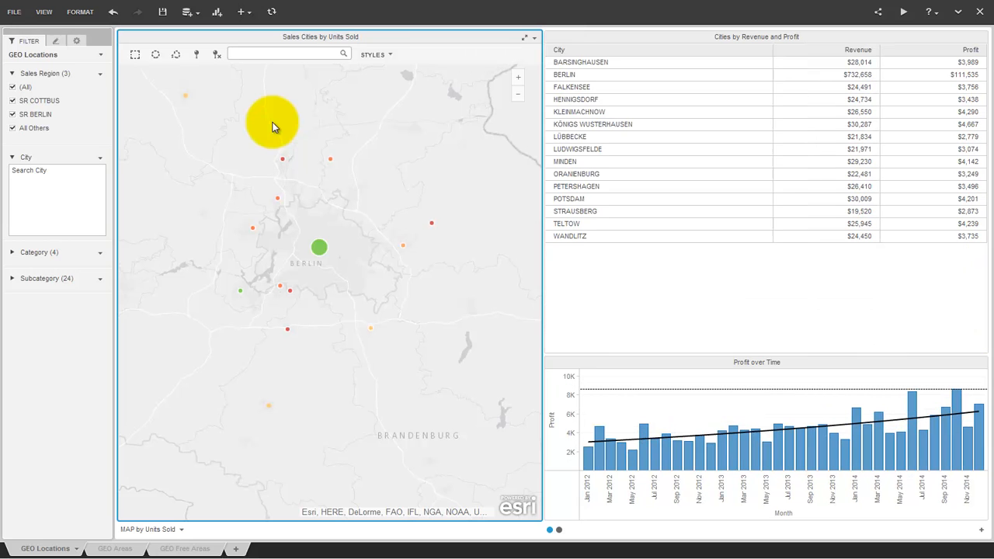
pyautogui.click(567, 74)
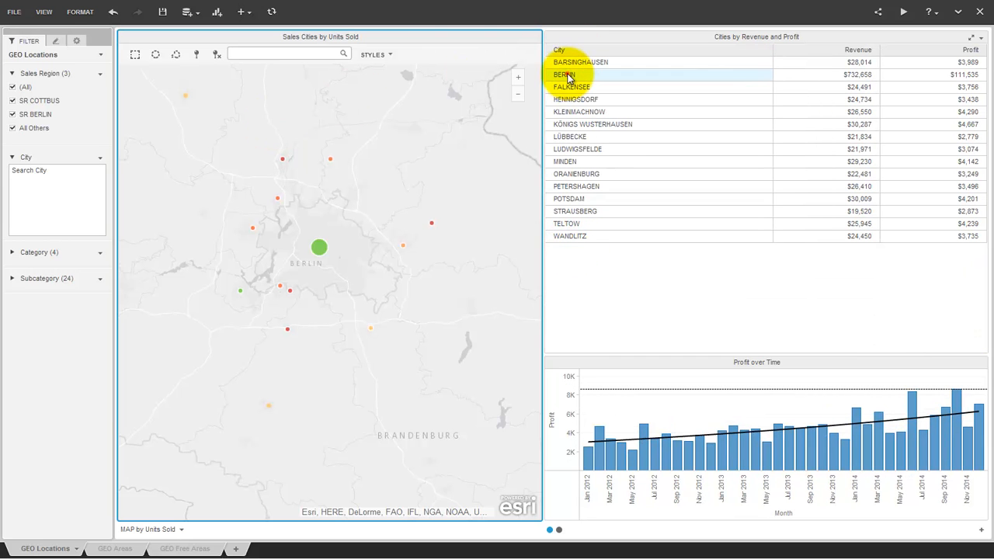
pyautogui.click(575, 99)
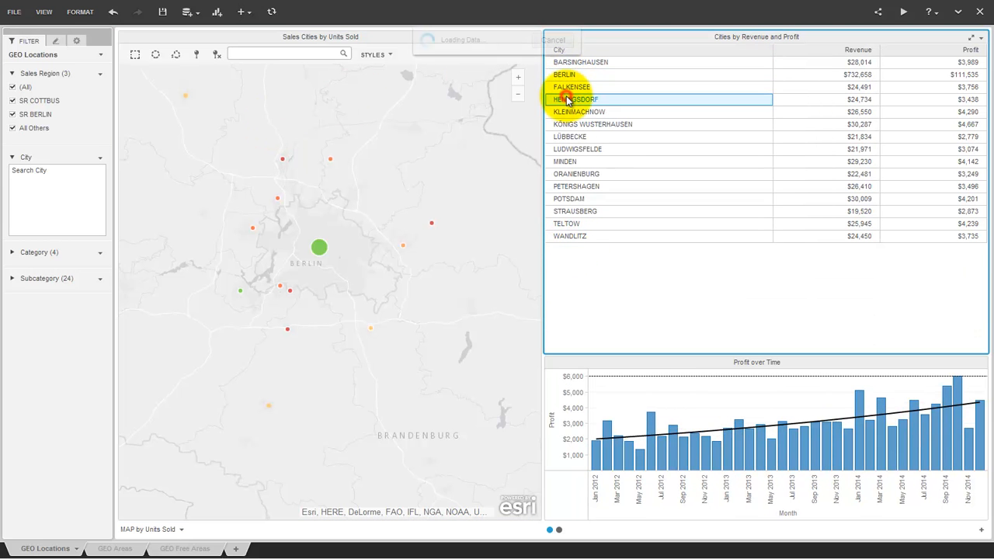
pyautogui.click(579, 111)
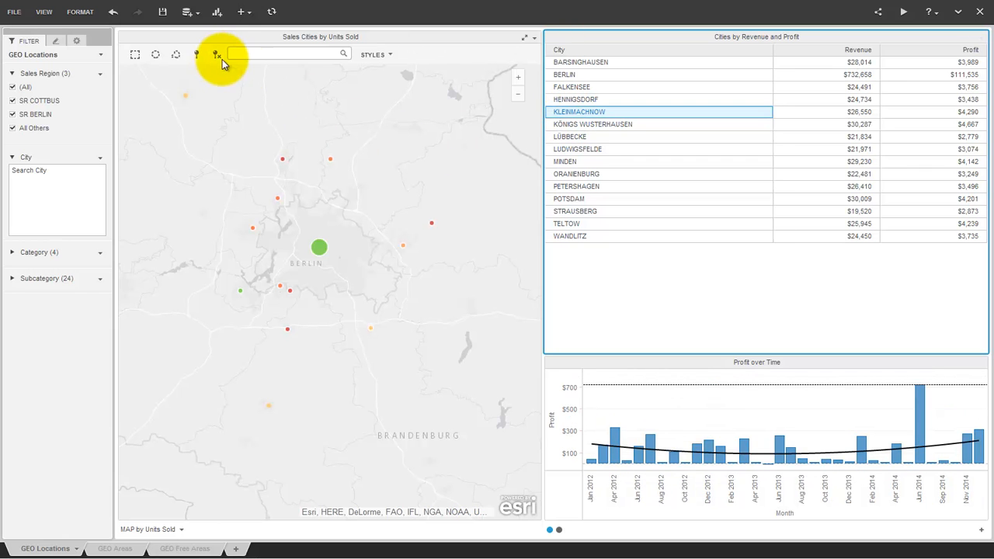
pyautogui.click(218, 54)
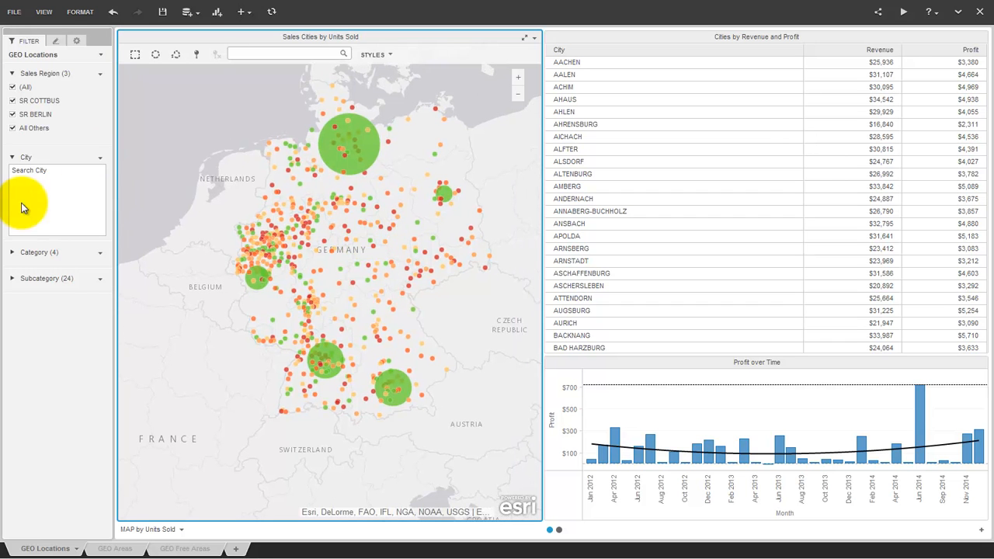
# - Filter the City filter to Hamburg, München and Stuttgart by searching 'hamb' and 'stu'
pyautogui.write('hamb')
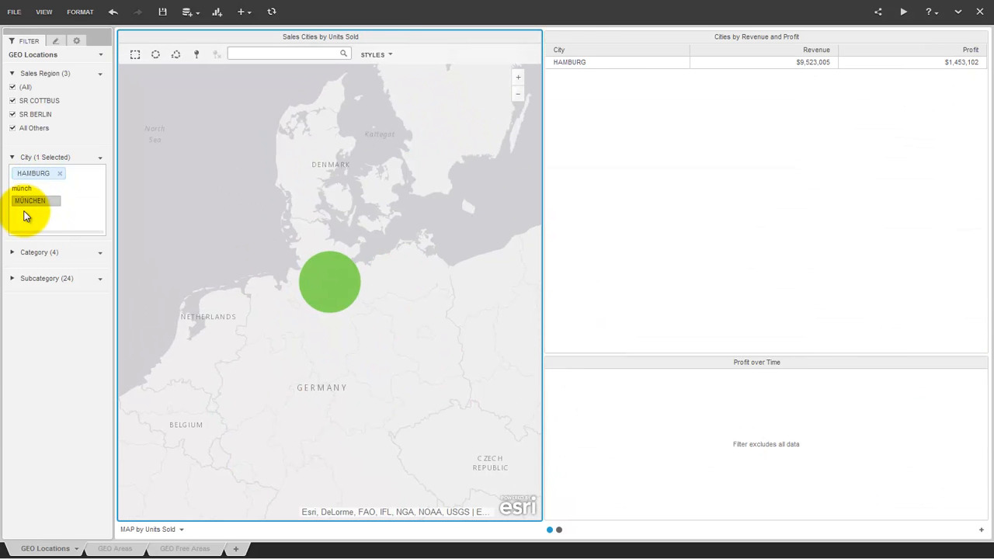
pyautogui.click(31, 201)
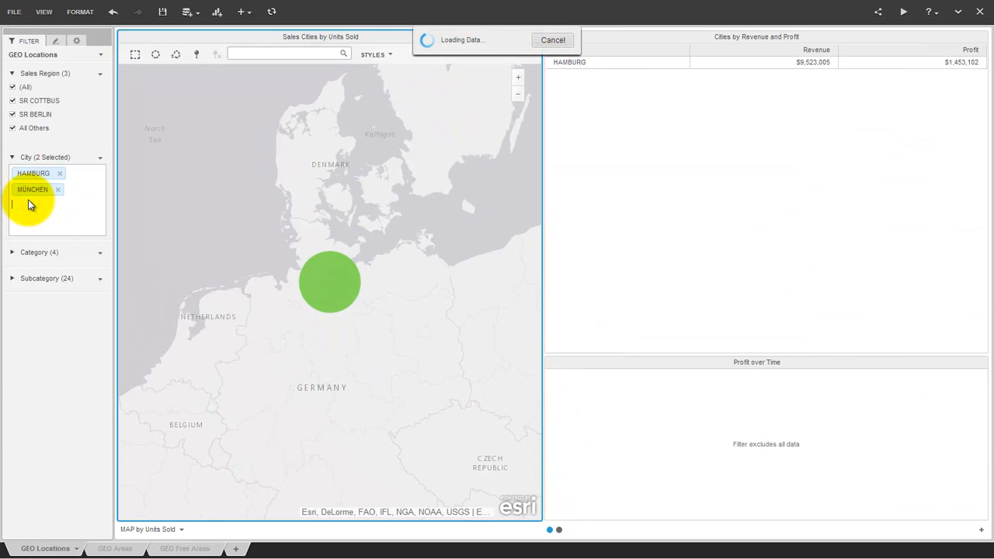
pyautogui.write('stu')
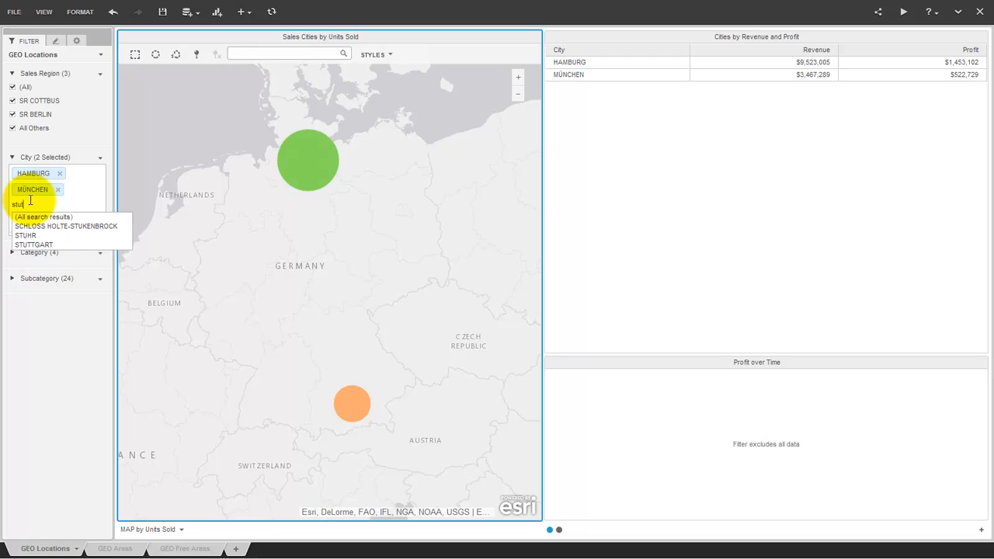
pyautogui.click(34, 245)
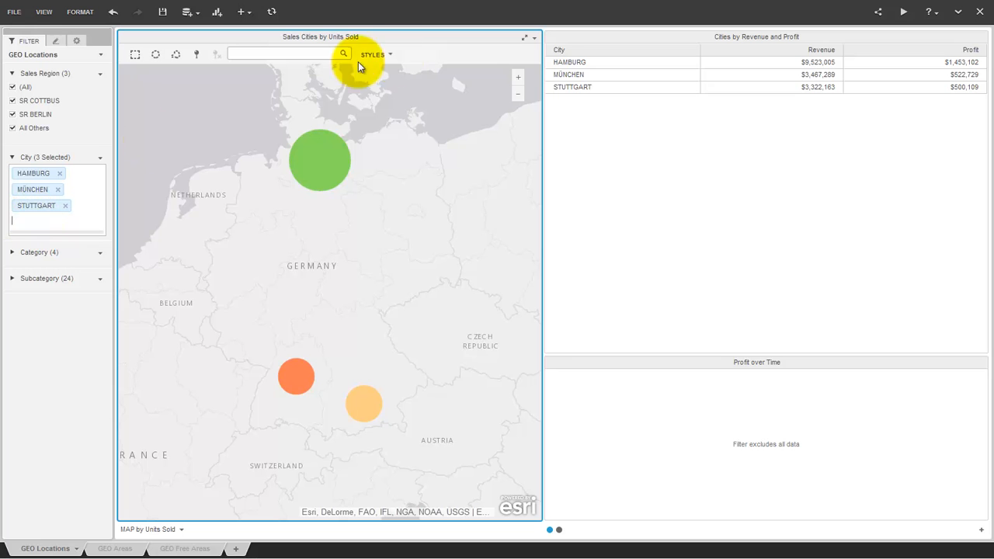
# - Chart profit for the three filtered cities, then clear all City filter selections
pyautogui.click(569, 74)
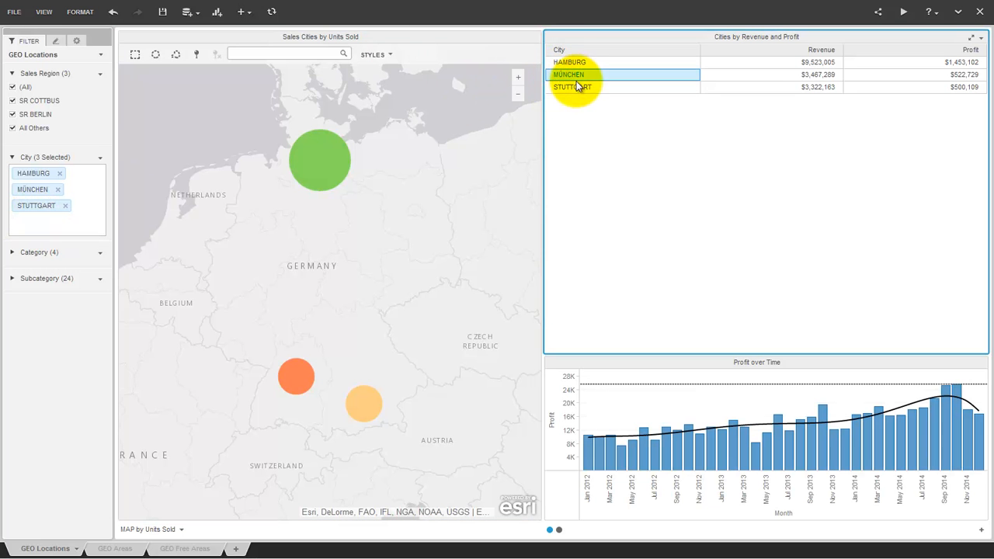
pyautogui.click(569, 62)
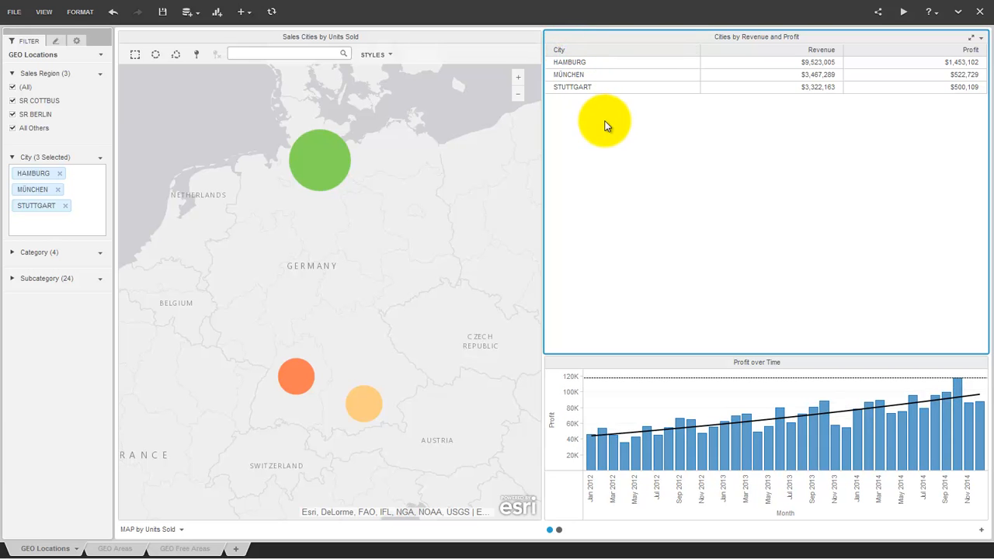
pyautogui.moveTo(622, 130)
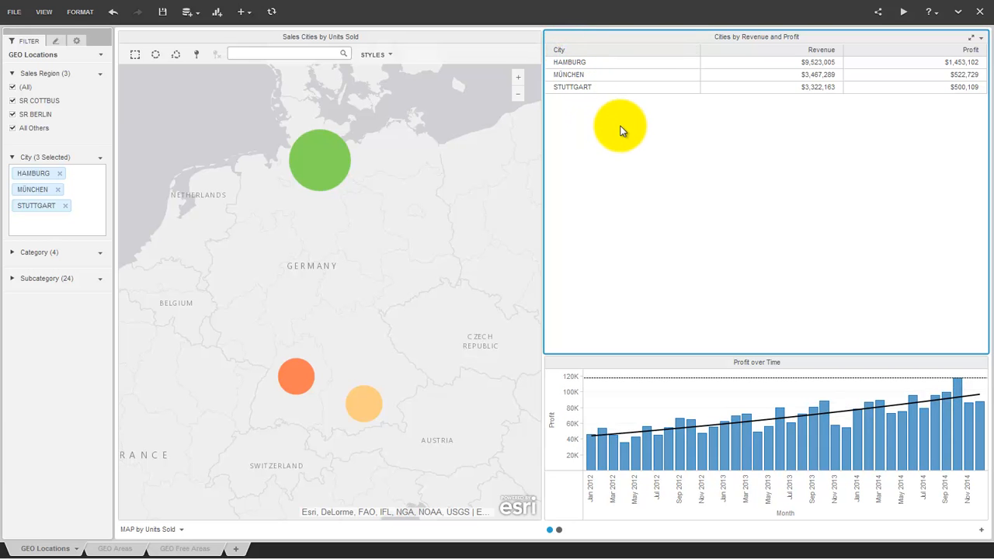
pyautogui.rightClick(99, 161)
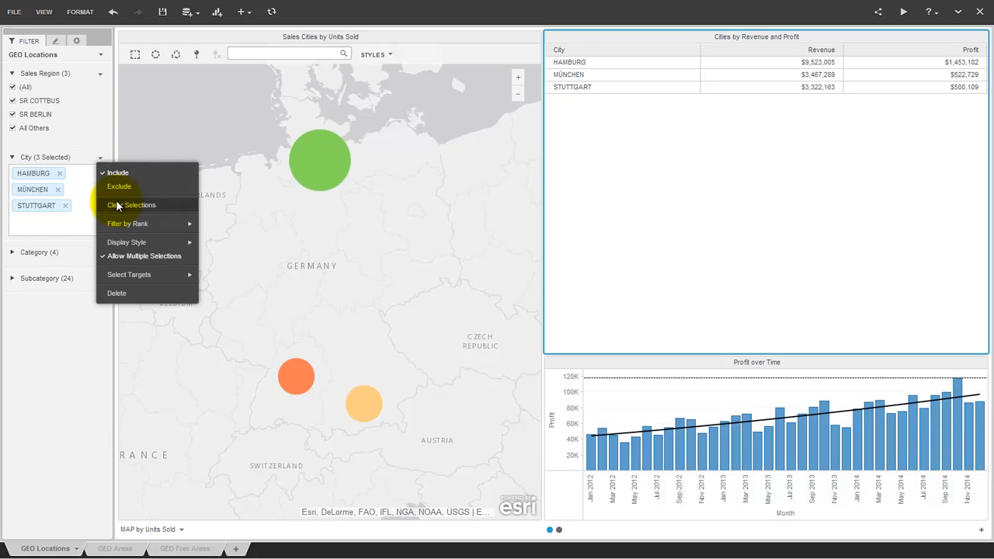
pyautogui.click(131, 204)
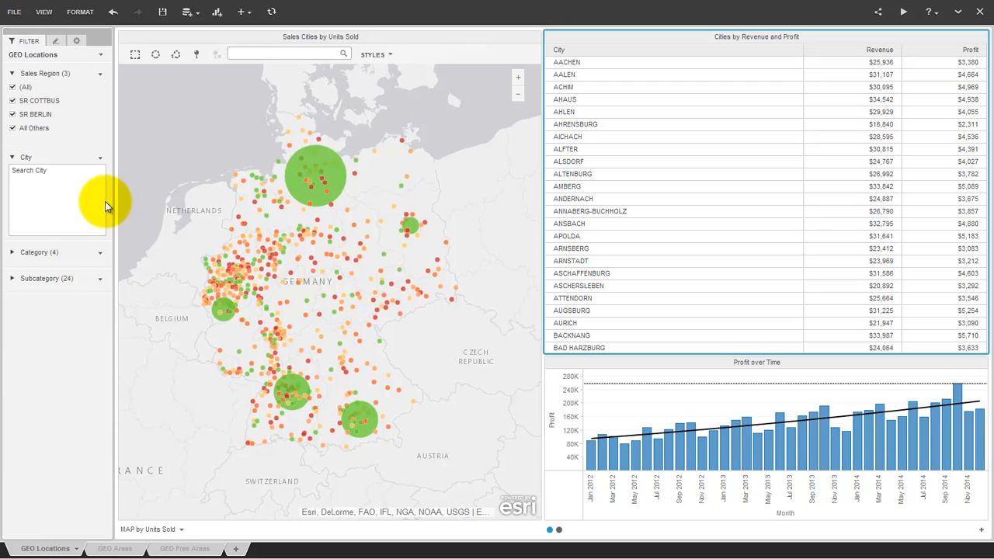
pyautogui.moveTo(35, 116)
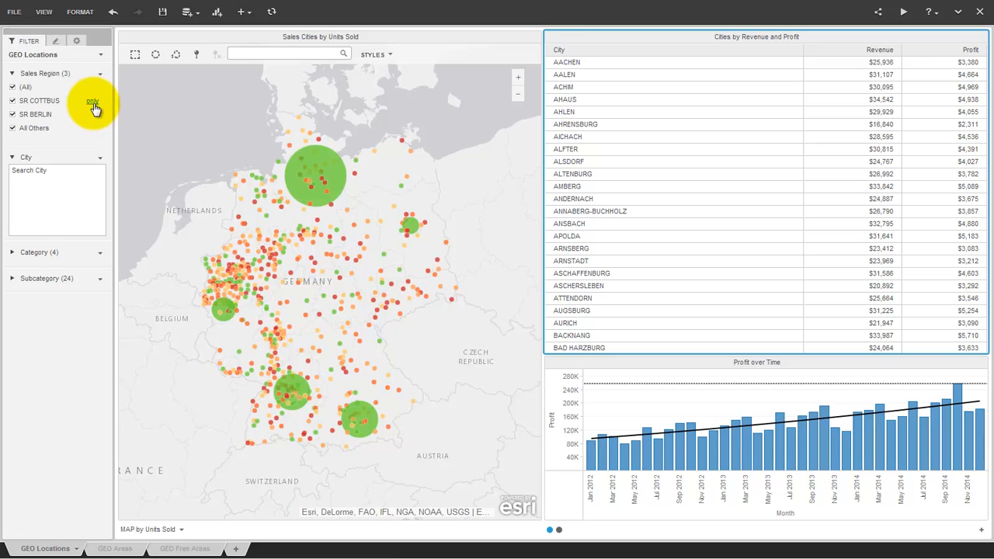
pyautogui.click(92, 101)
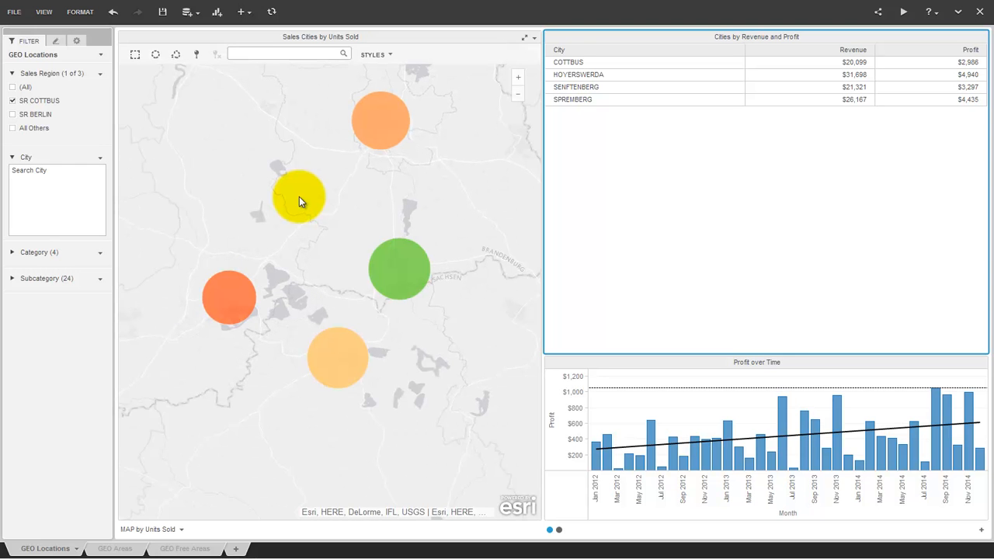
pyautogui.click(12, 114)
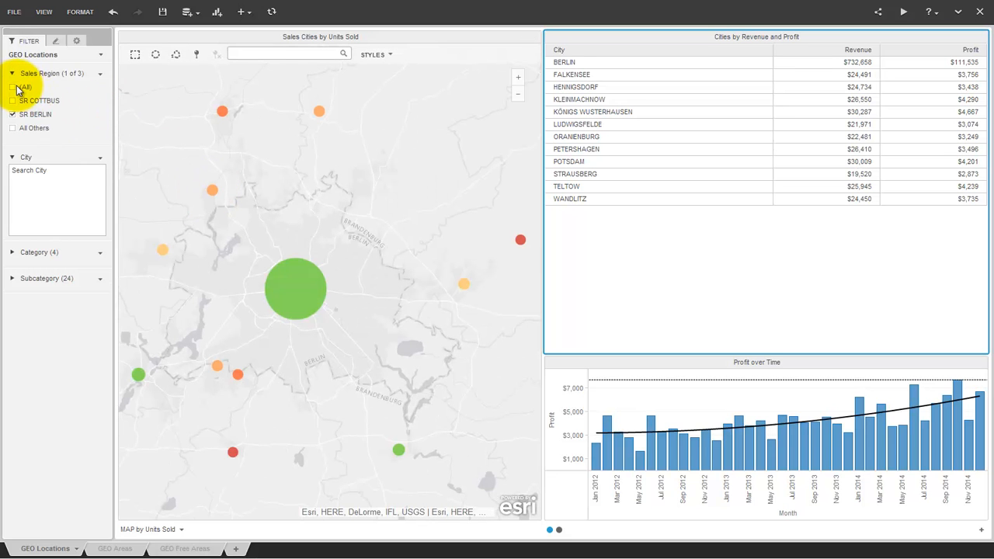
pyautogui.click(12, 86)
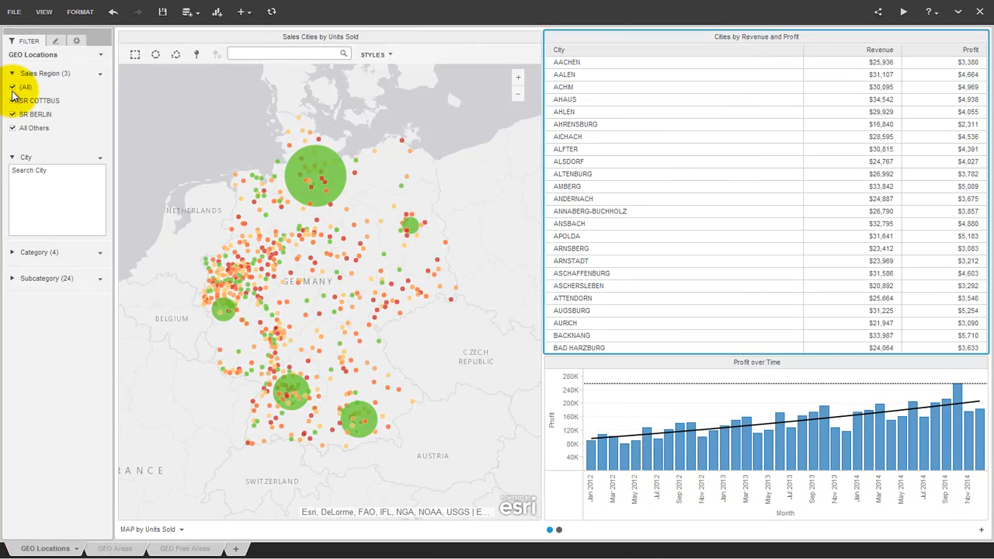
pyautogui.click(558, 530)
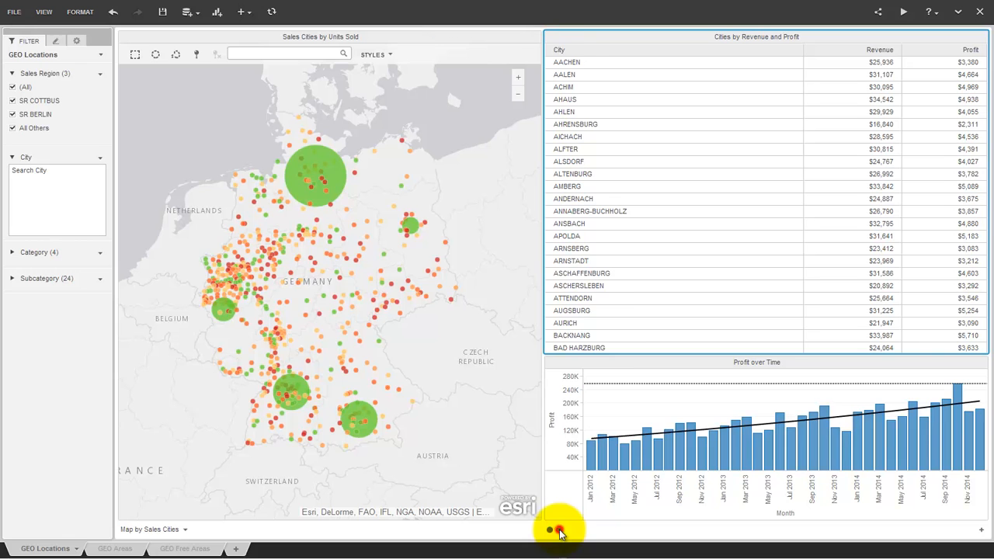
# - Clear the single-city table selection and all density map selections, confirming with OK
pyautogui.click(550, 530)
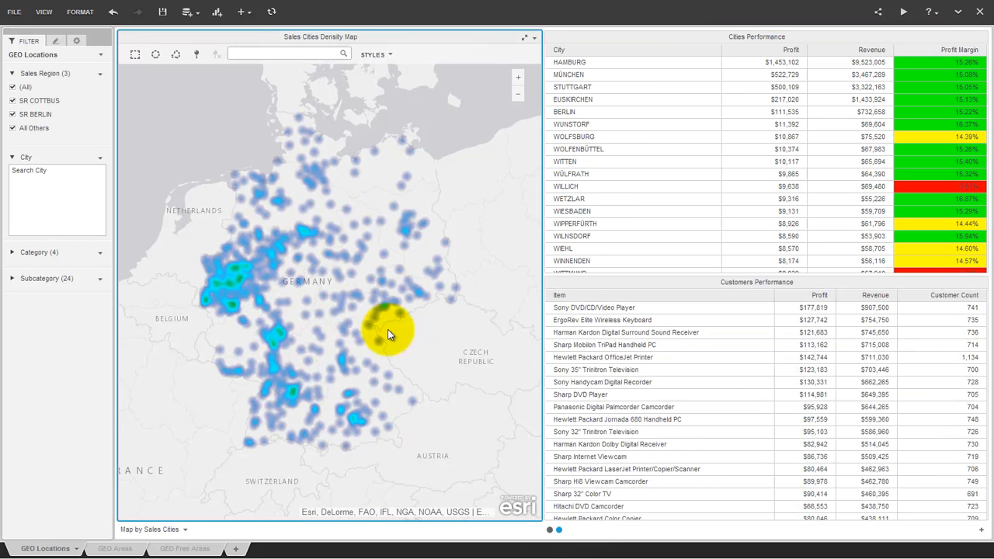
pyautogui.moveTo(272, 344)
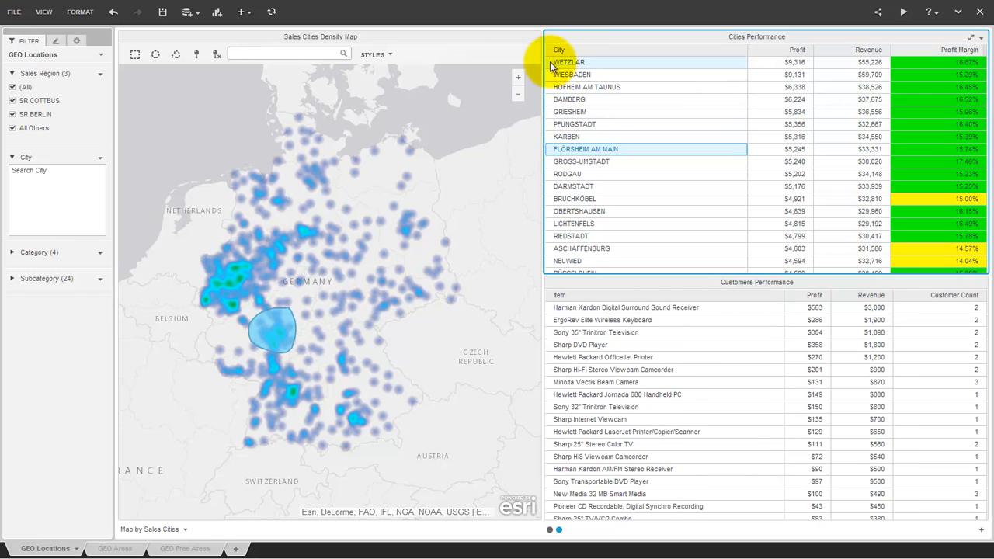
pyautogui.click(575, 50)
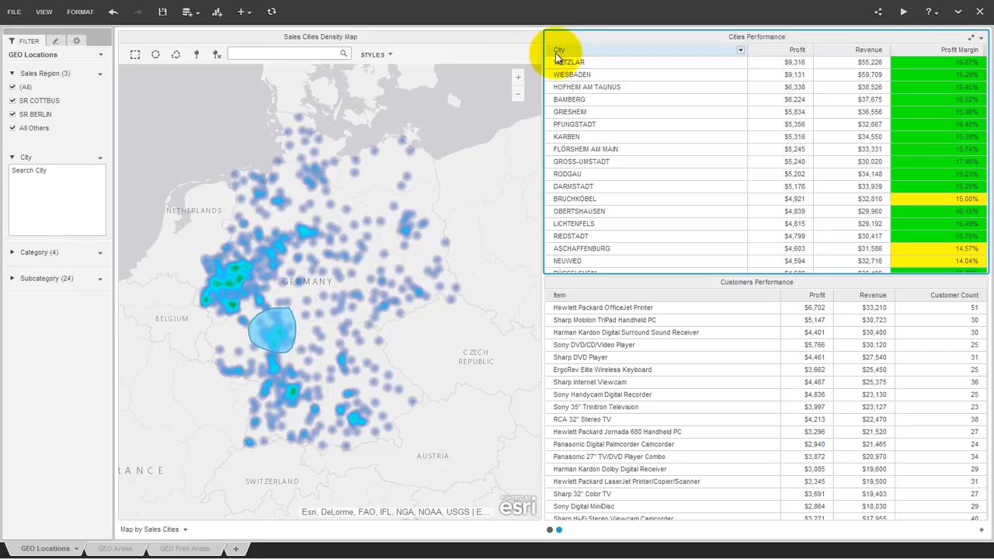
pyautogui.click(216, 54)
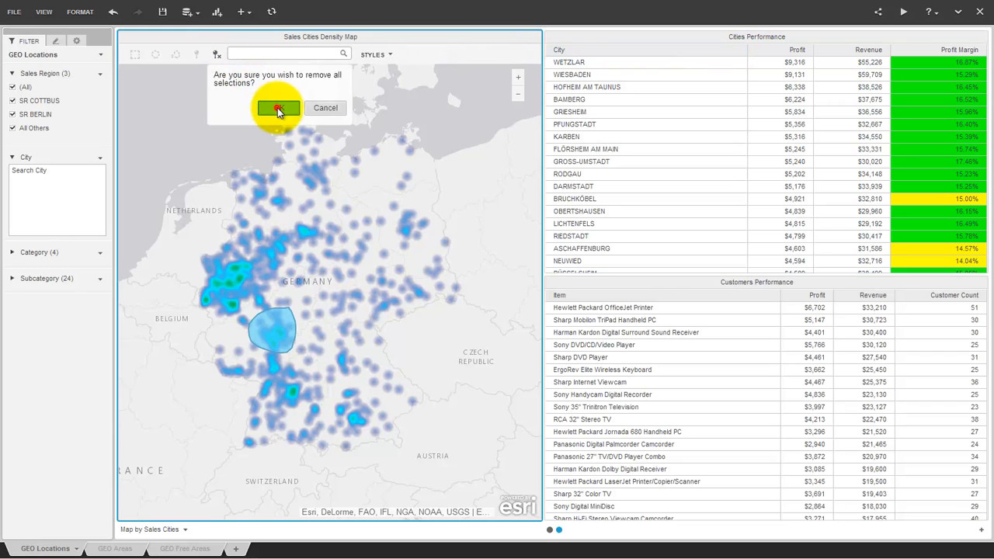
pyautogui.click(278, 107)
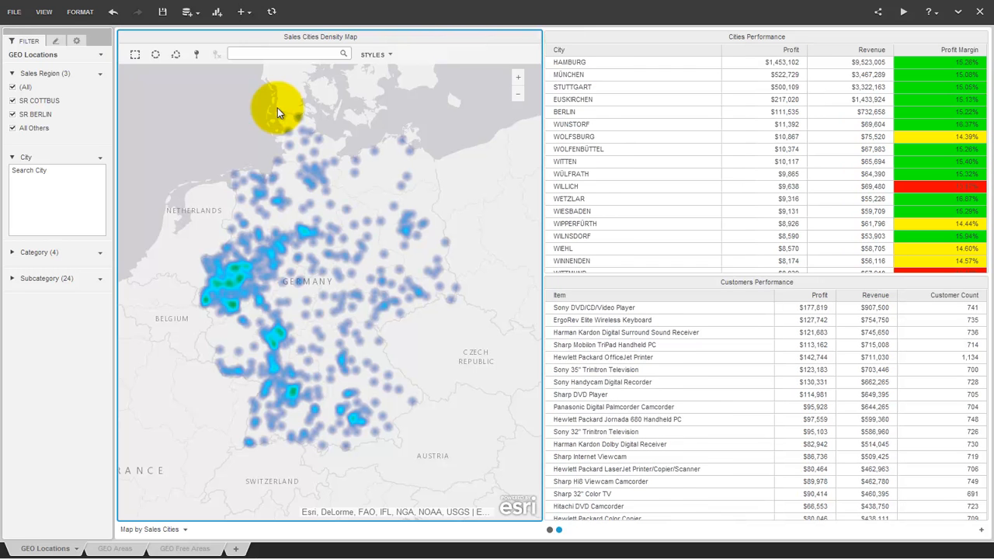
pyautogui.moveTo(391, 59)
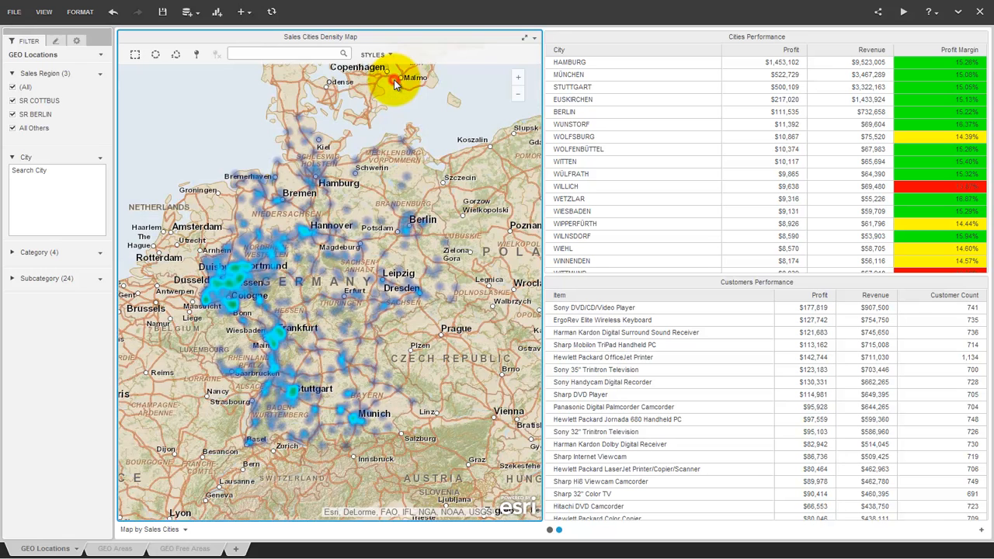
pyautogui.click(377, 54)
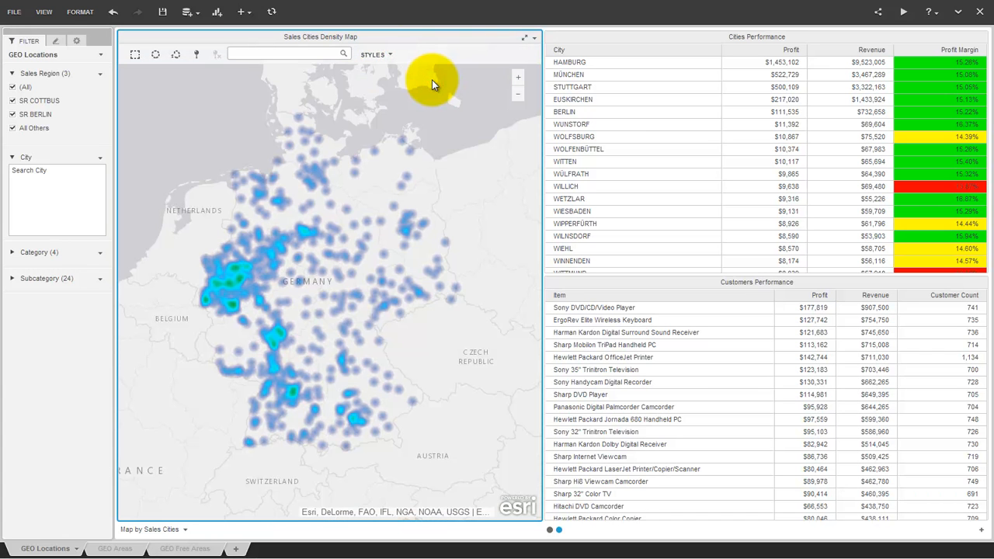
pyautogui.moveTo(236, 274)
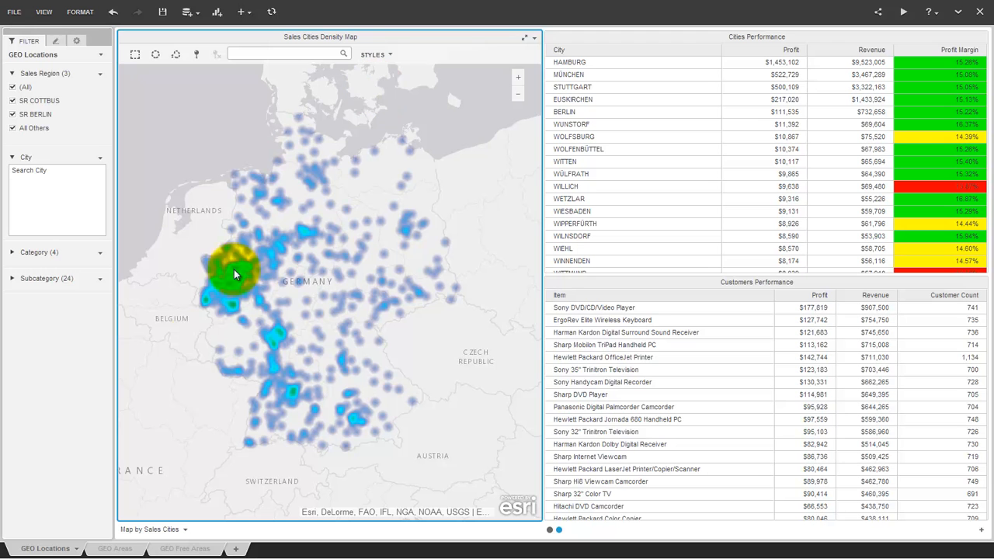
# - On GEO Areas, filter German State to only Brandenburg, then only Bayern, then all states
pyautogui.click(113, 549)
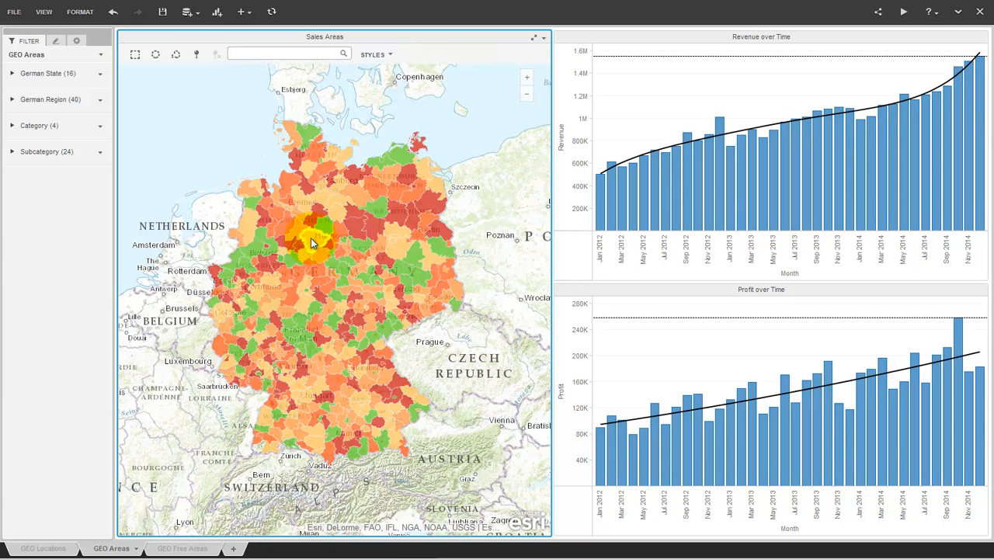
pyautogui.click(311, 240)
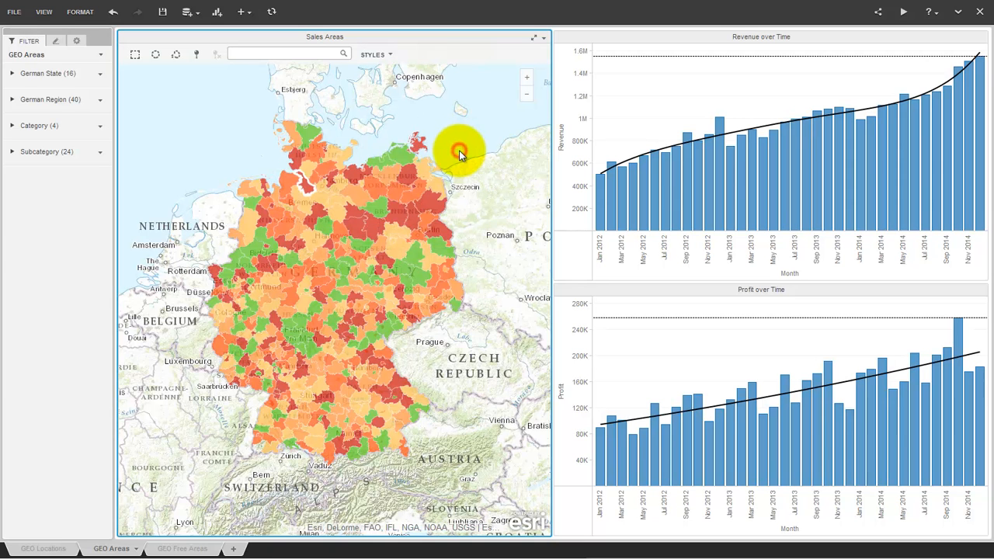
pyautogui.click(48, 73)
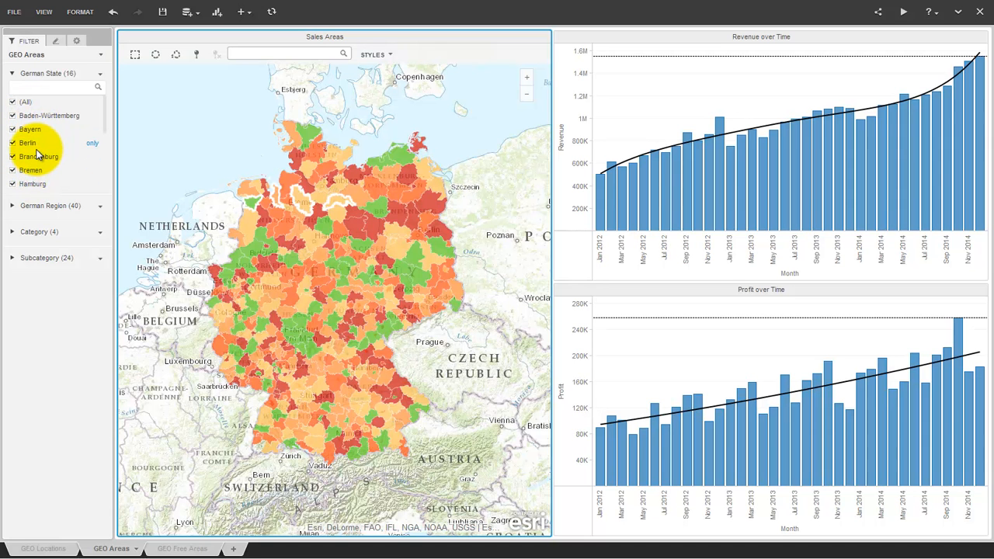
pyautogui.click(93, 156)
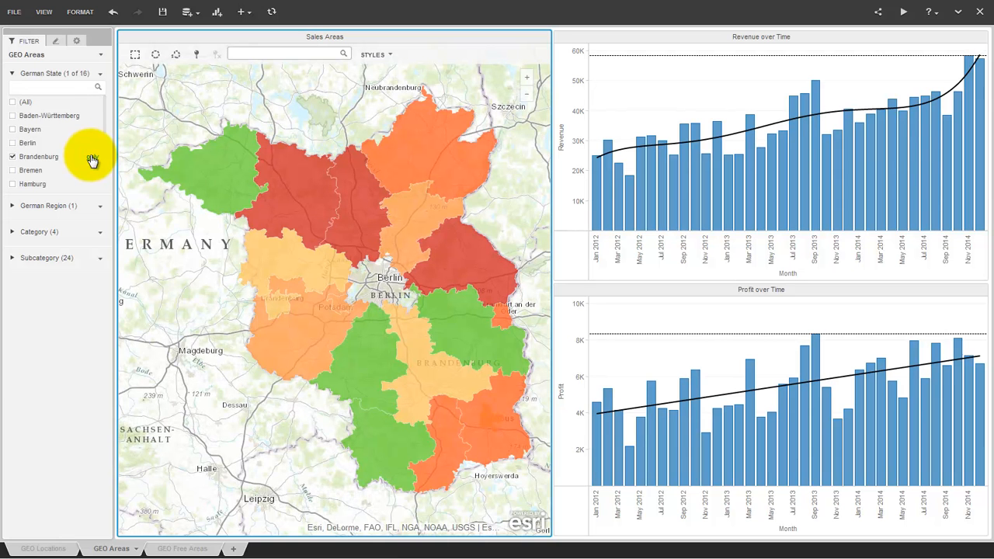
pyautogui.click(12, 129)
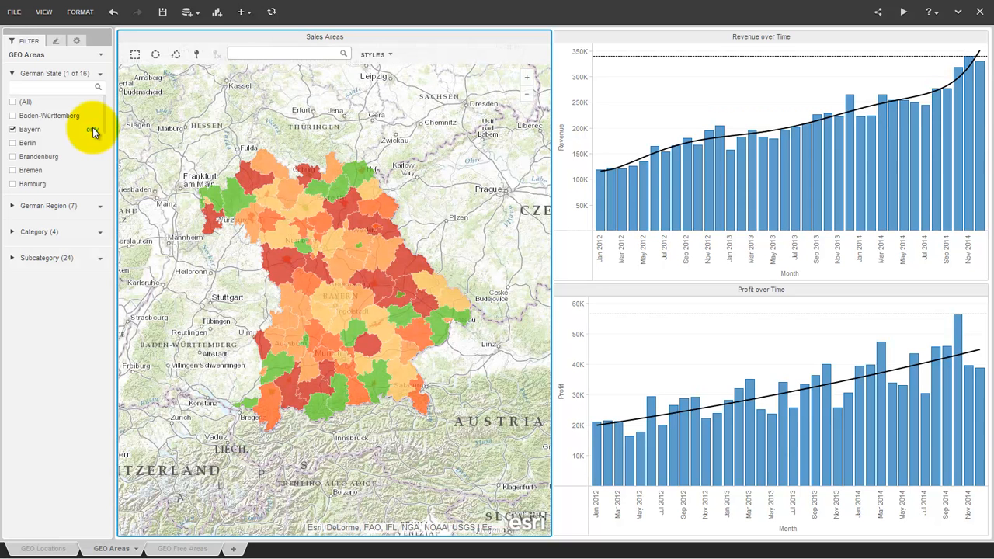
pyautogui.moveTo(31, 115)
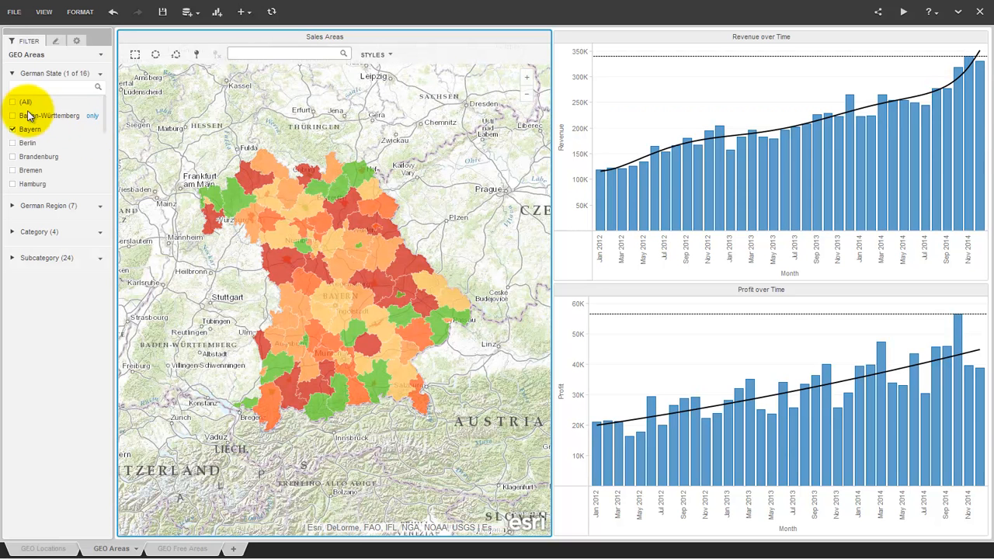
pyautogui.click(12, 102)
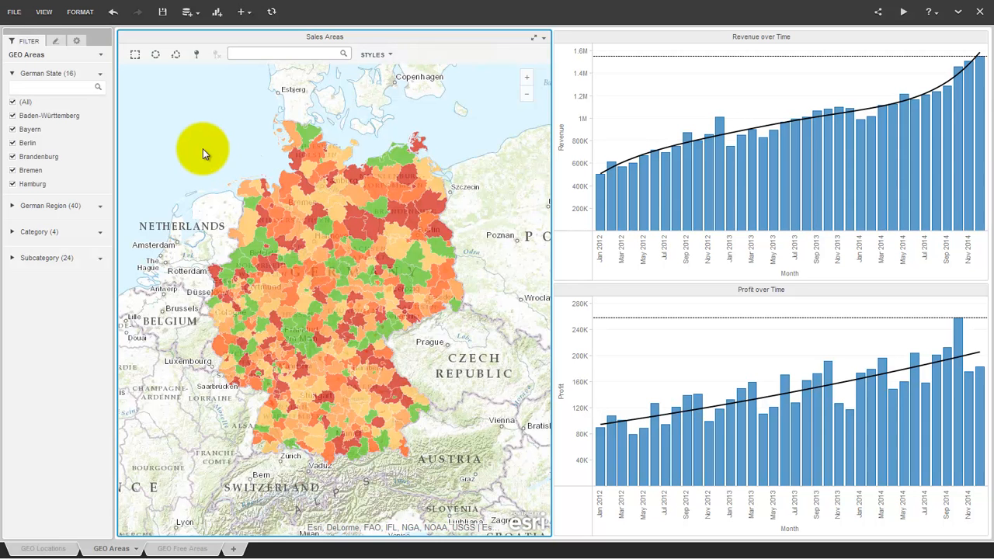
pyautogui.moveTo(338, 255)
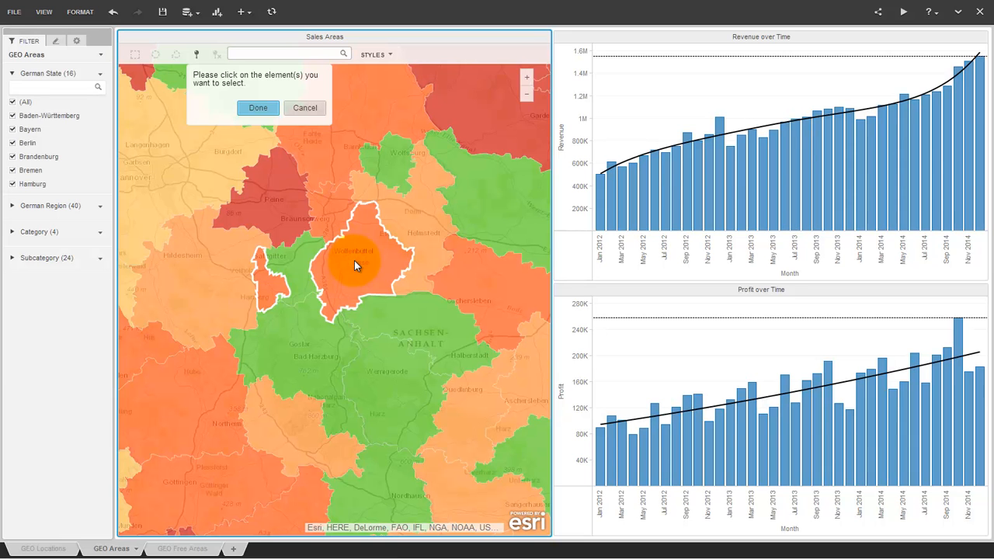
# - Add a neighbouring district and apply it to the charts, then clear selections and zoom out
pyautogui.click(224, 283)
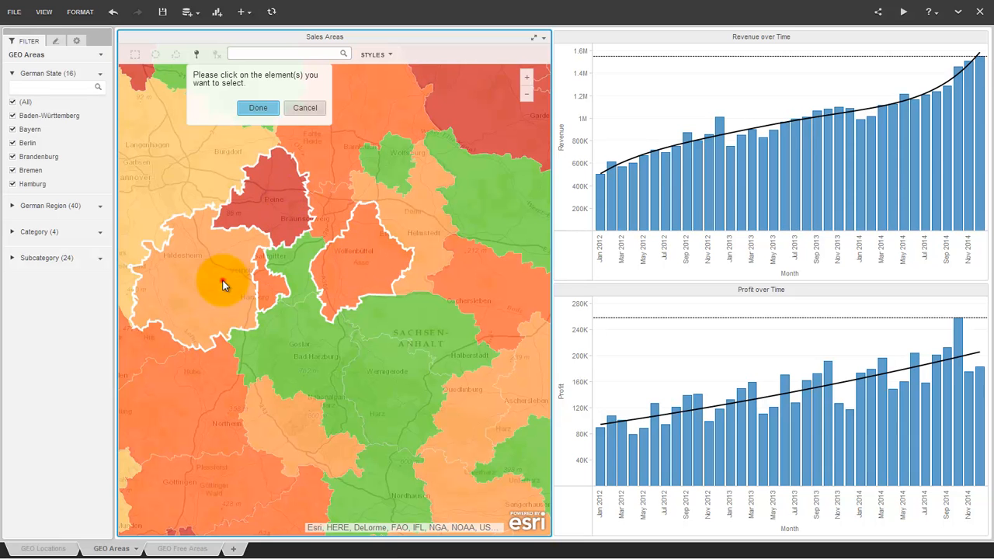
pyautogui.click(257, 107)
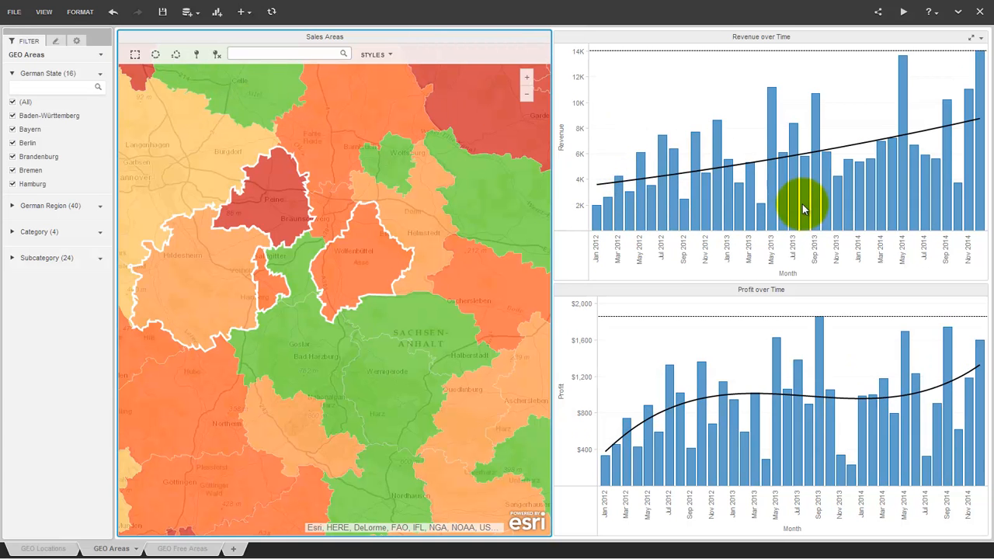
pyautogui.moveTo(664, 169)
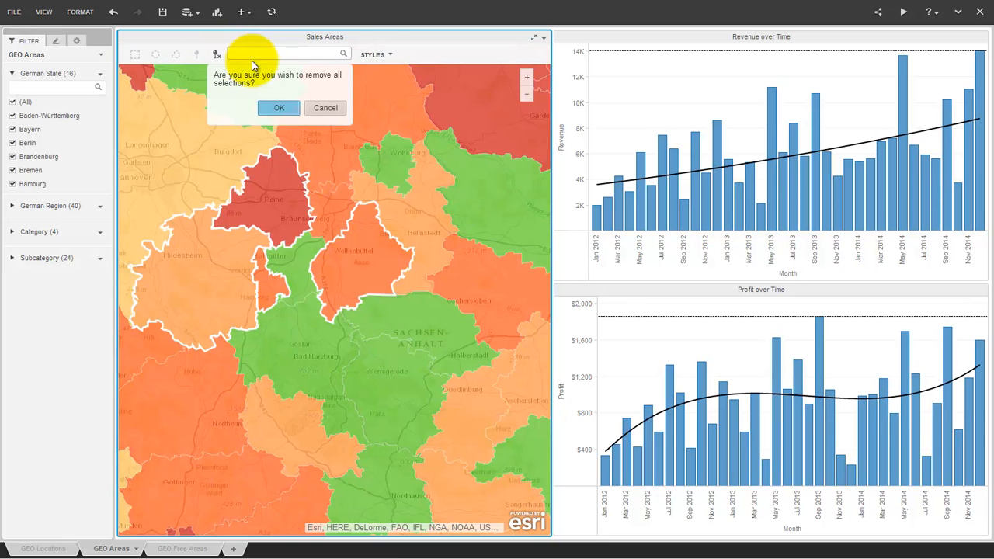
pyautogui.click(279, 107)
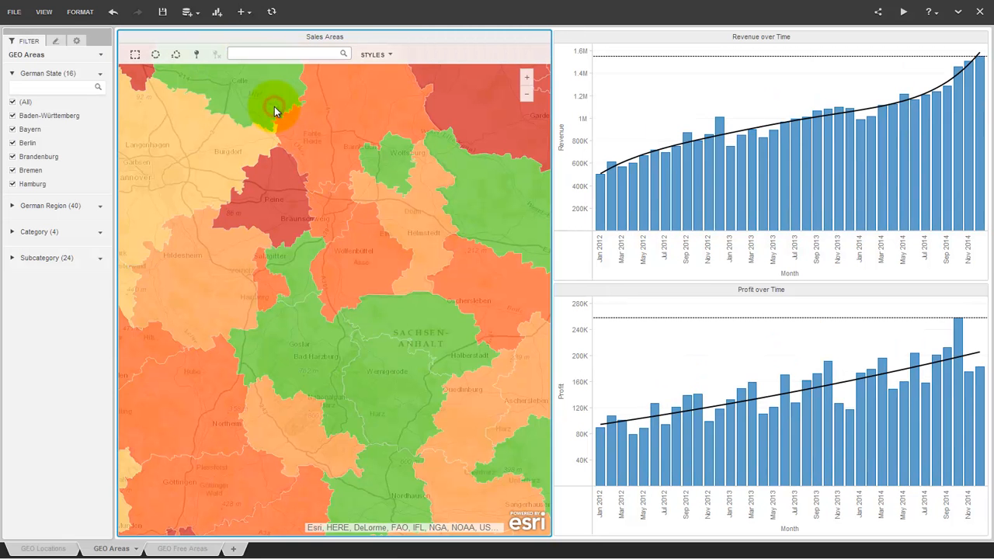
pyautogui.click(369, 239)
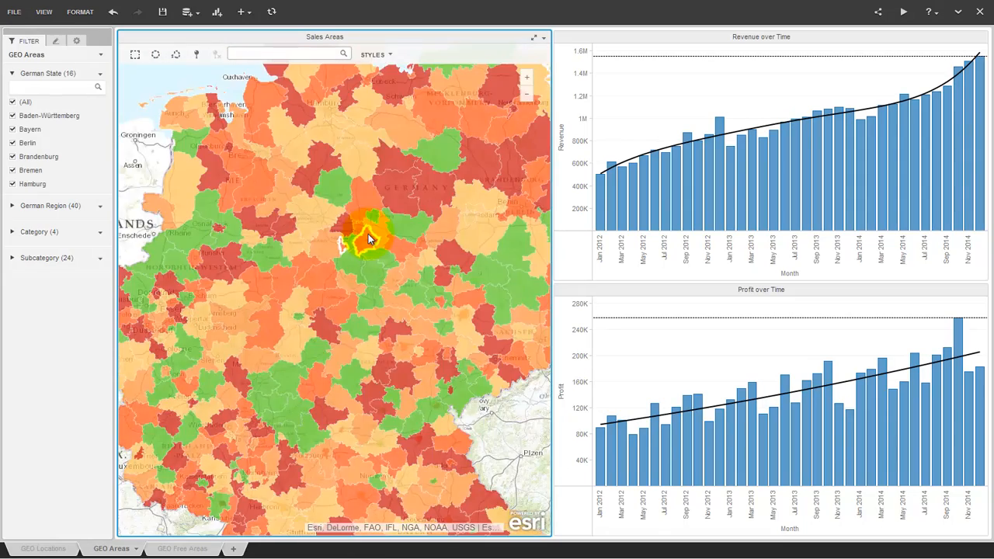
pyautogui.scroll(-3)
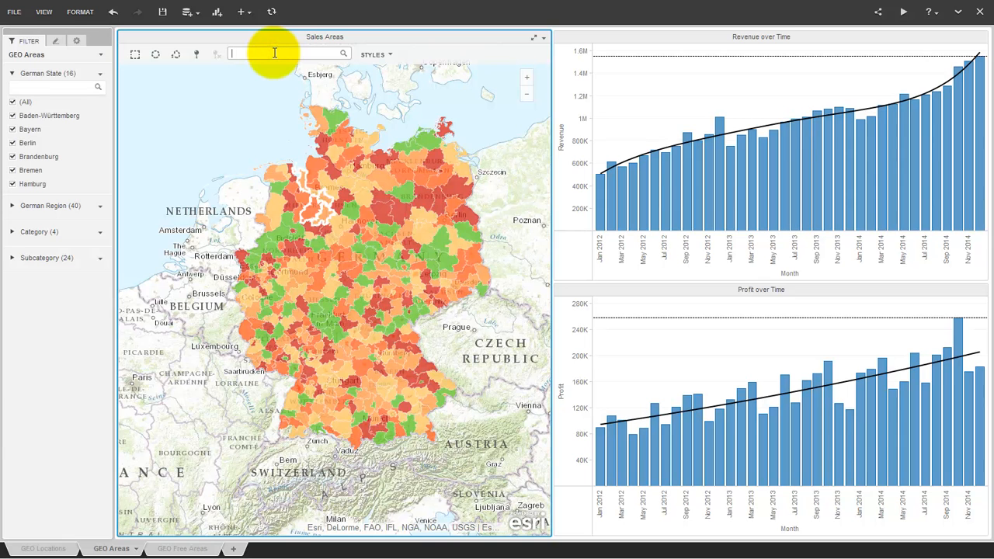
# - Search the map for 'hambu' and jump to Hamburg
pyautogui.write('hambu')
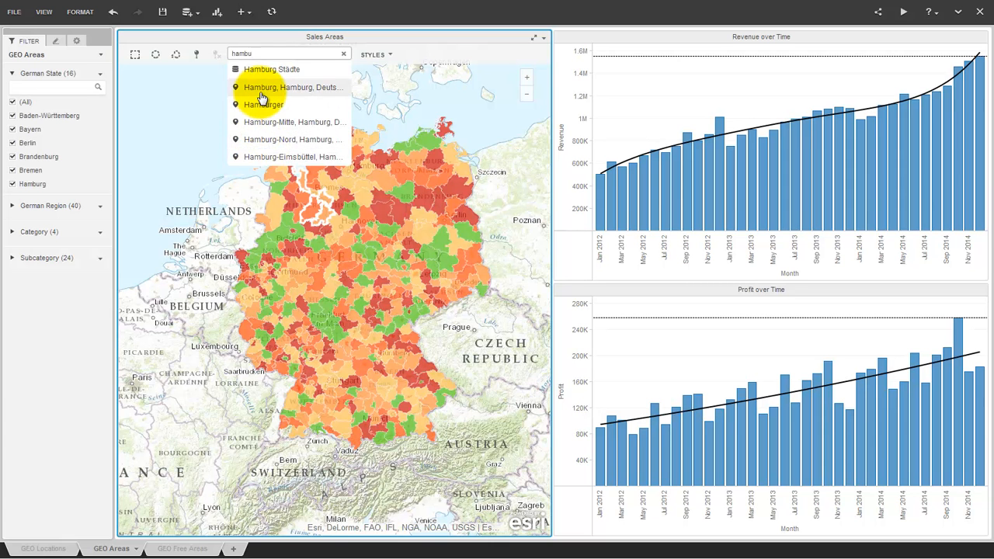
pyautogui.click(291, 87)
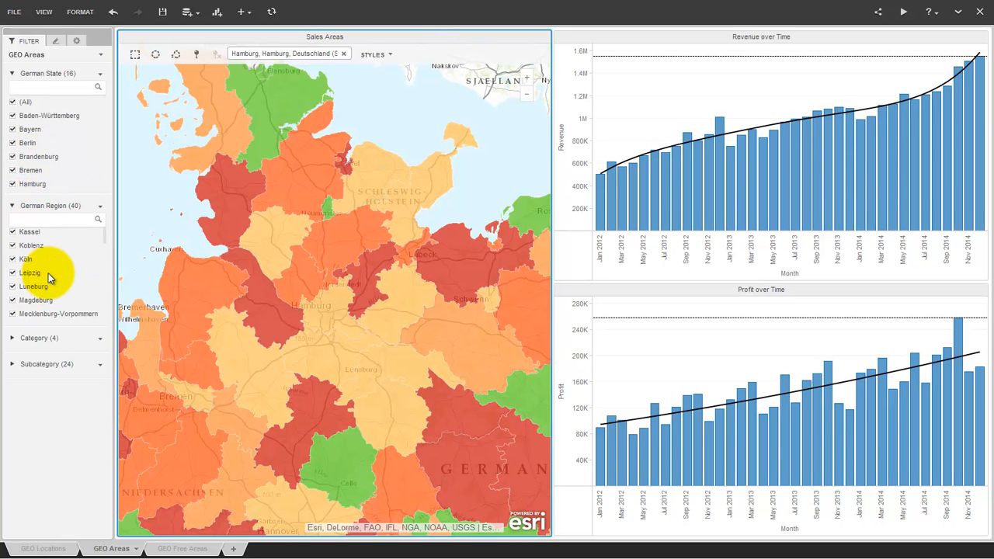
pyautogui.moveTo(90, 295)
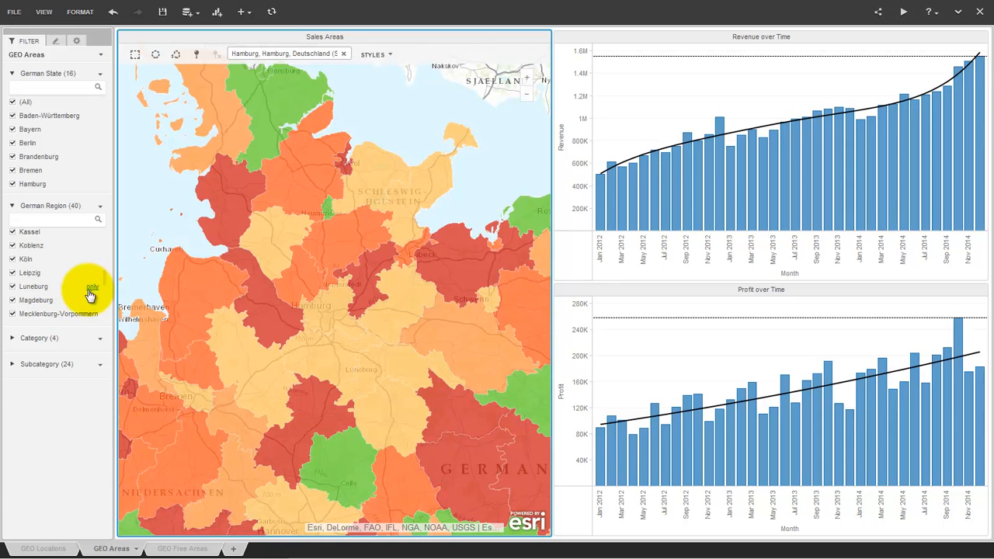
# - Keep only the Luneburg region in the German Region filter, then move to GEO Free Areas
pyautogui.click(91, 286)
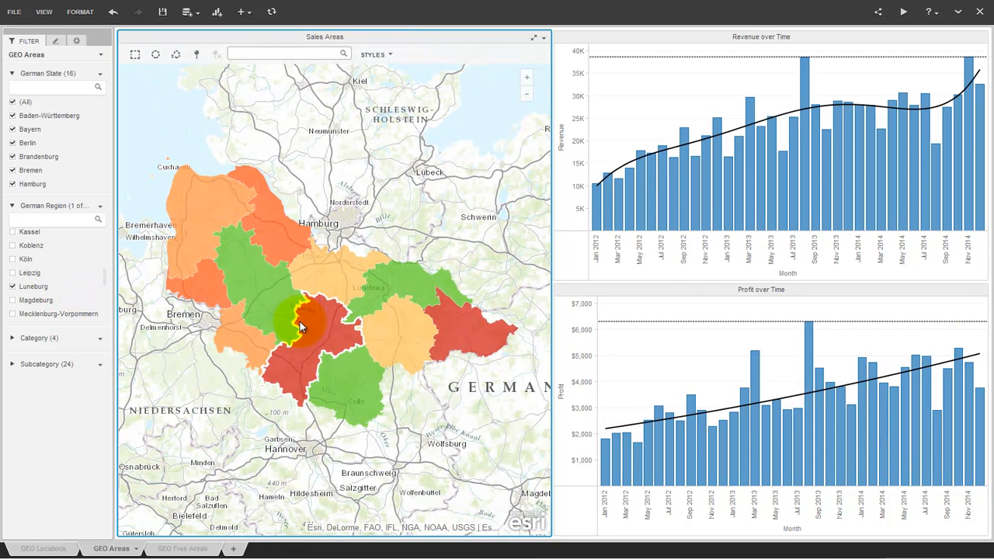
pyautogui.click(301, 326)
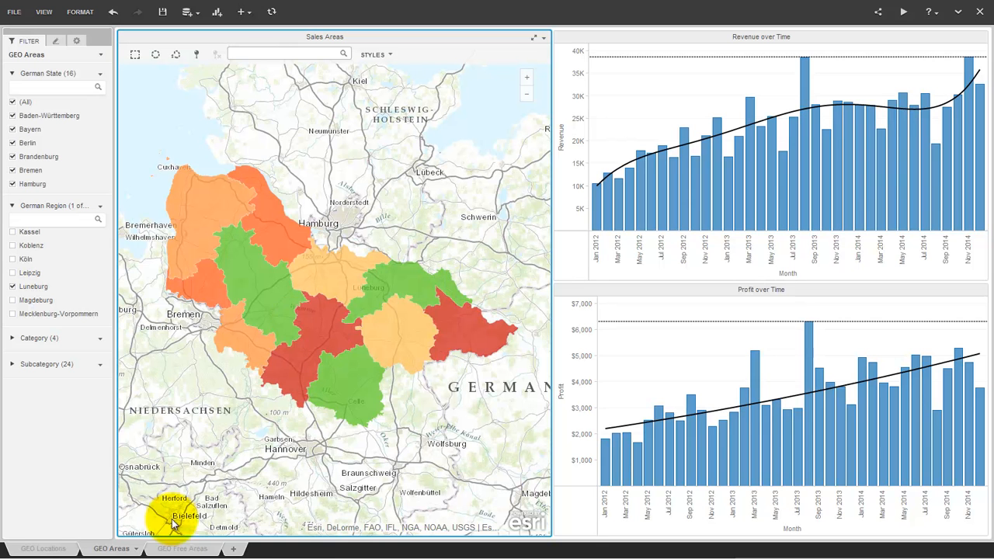
pyautogui.click(182, 549)
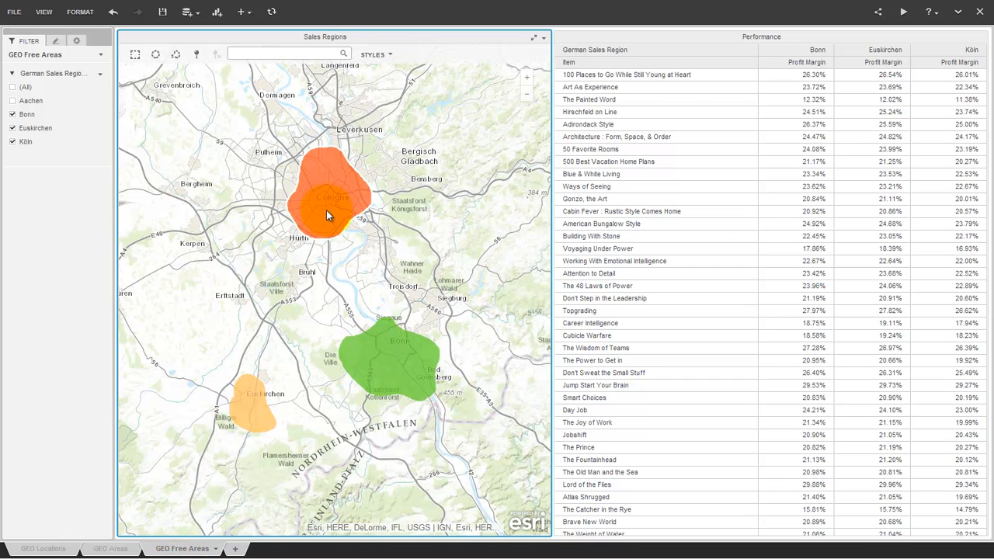
# - View Köln and Bonn profit tooltips and apply a map region selection to the table
pyautogui.click(326, 214)
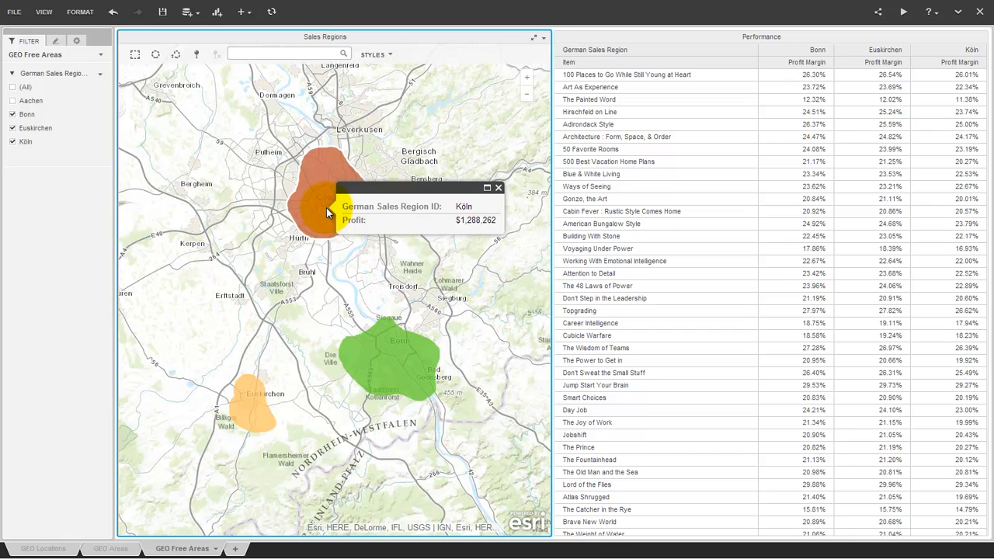
pyautogui.click(398, 357)
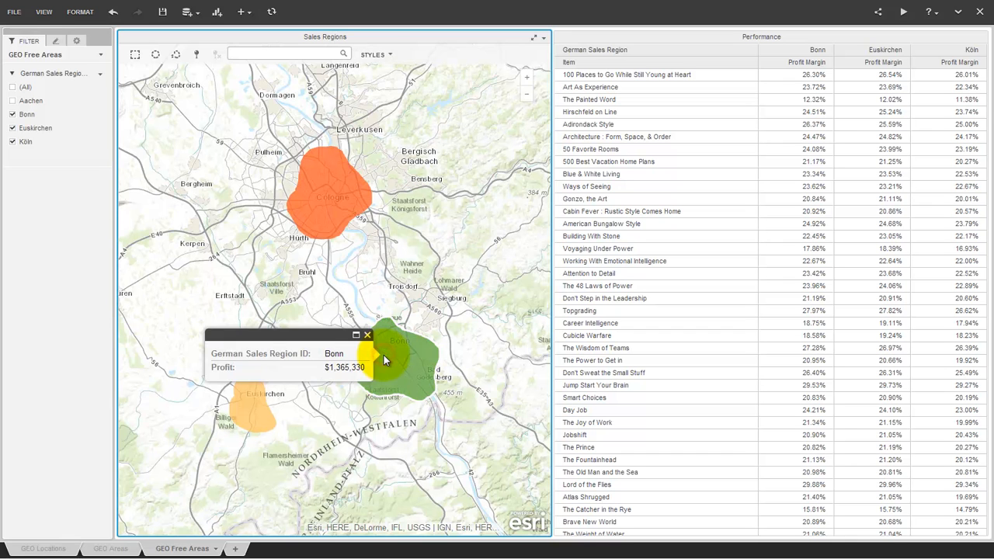
pyautogui.click(196, 54)
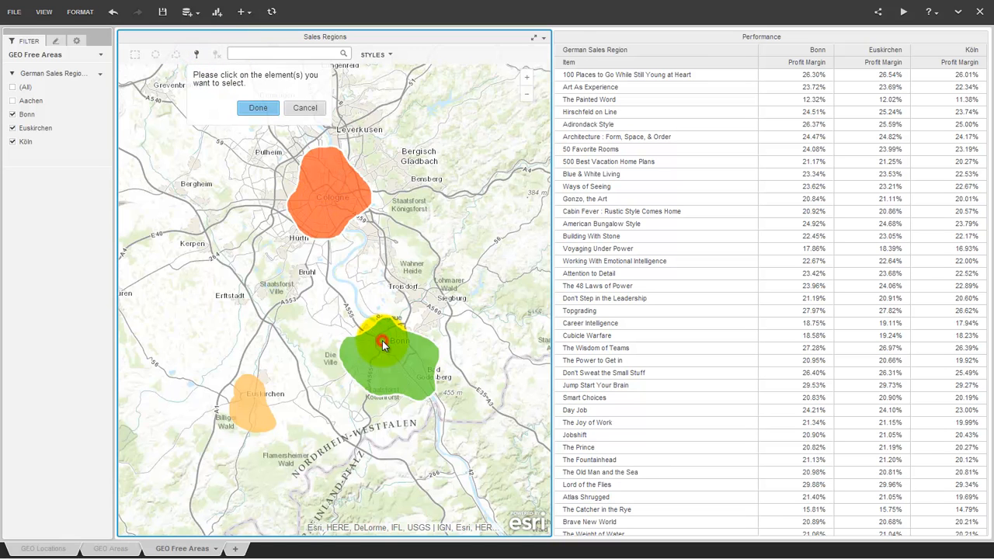
pyautogui.click(258, 107)
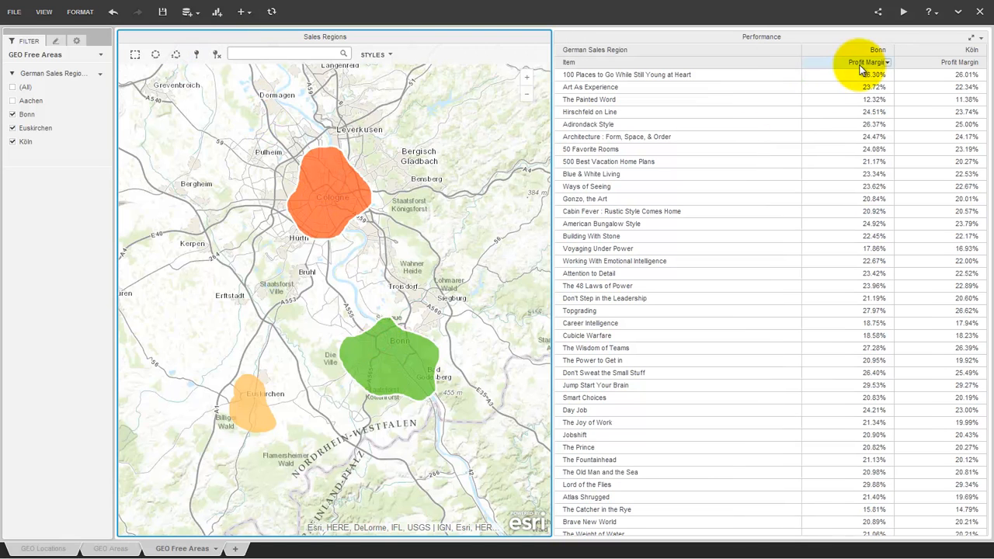
pyautogui.moveTo(169, 105)
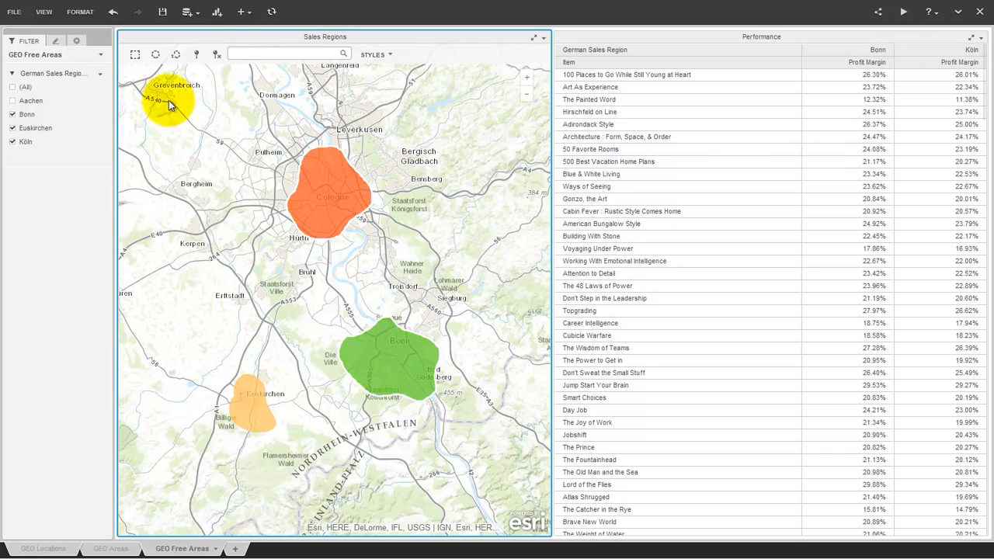
# - Clear all Sales Regions map selections twice, confirming each with OK
pyautogui.click(217, 54)
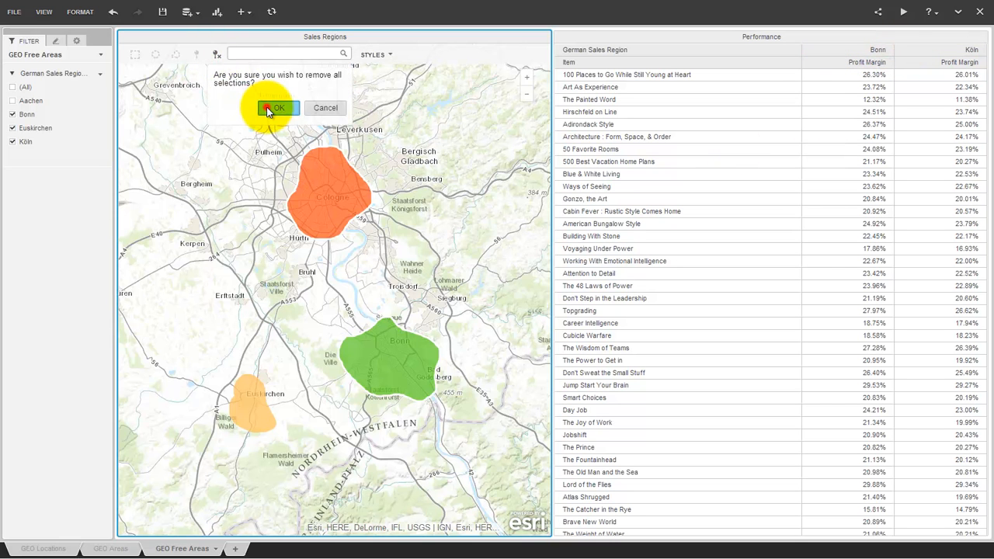
pyautogui.click(278, 107)
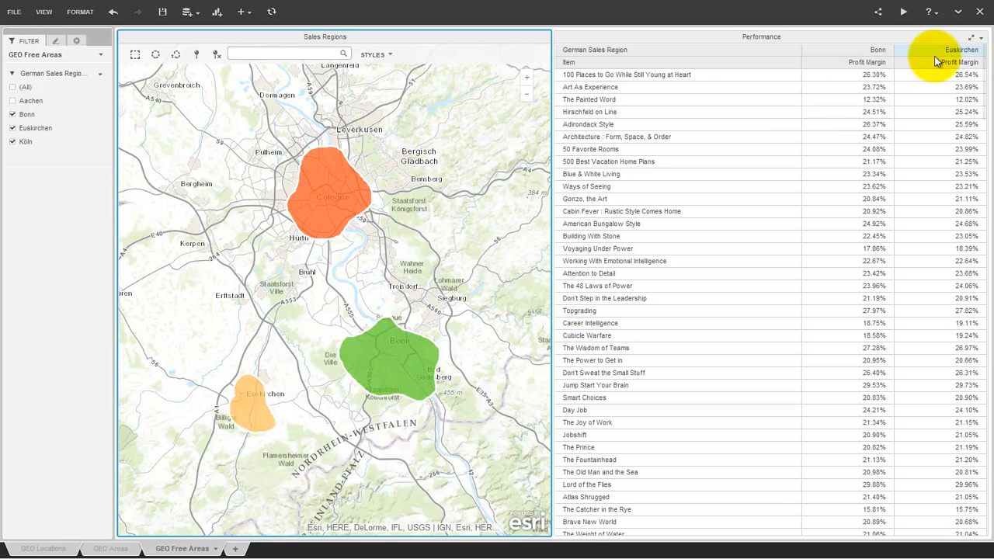
pyautogui.click(217, 54)
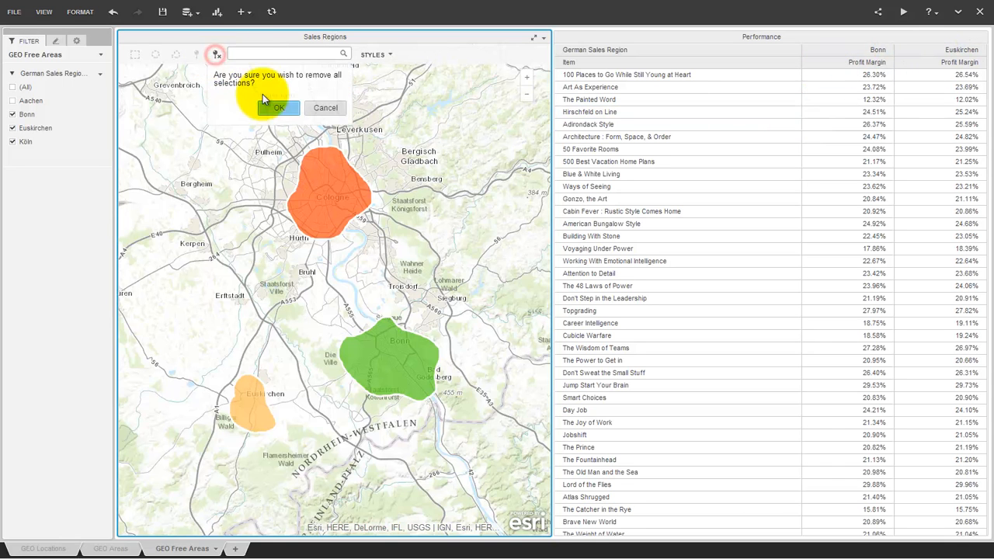
pyautogui.click(278, 107)
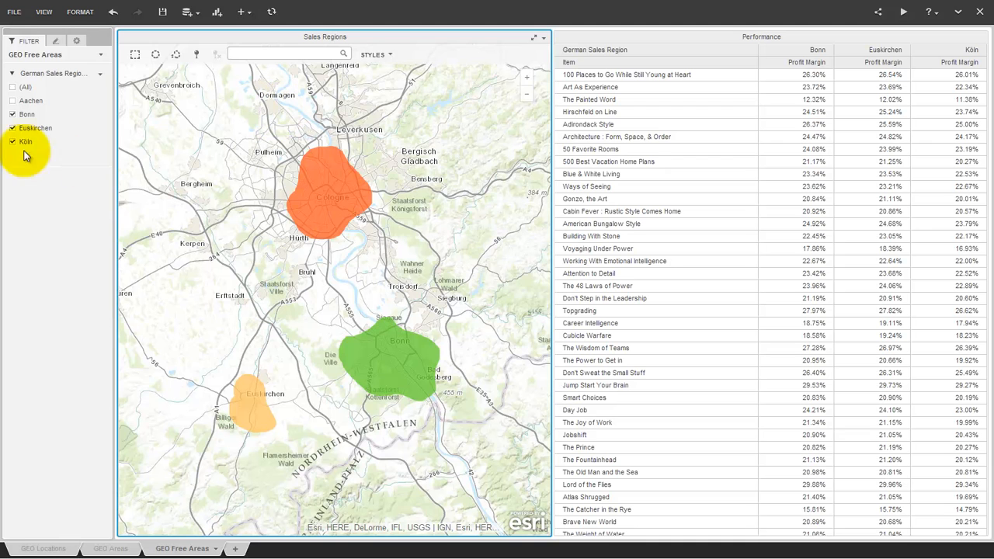
# - Toggle Aachen and Euskirchen in the German Sales Region filter, leaving Bonn and Köln
pyautogui.click(13, 87)
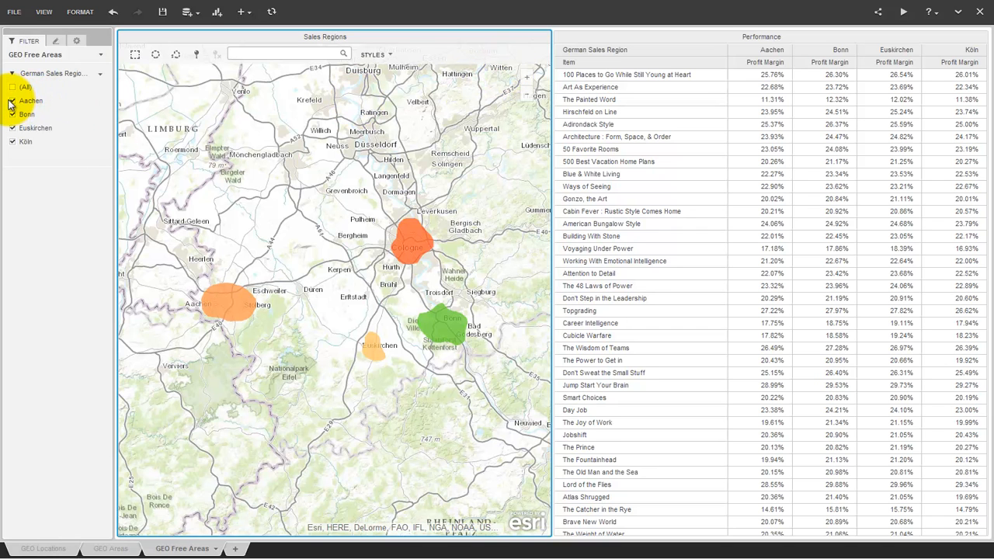
pyautogui.click(13, 100)
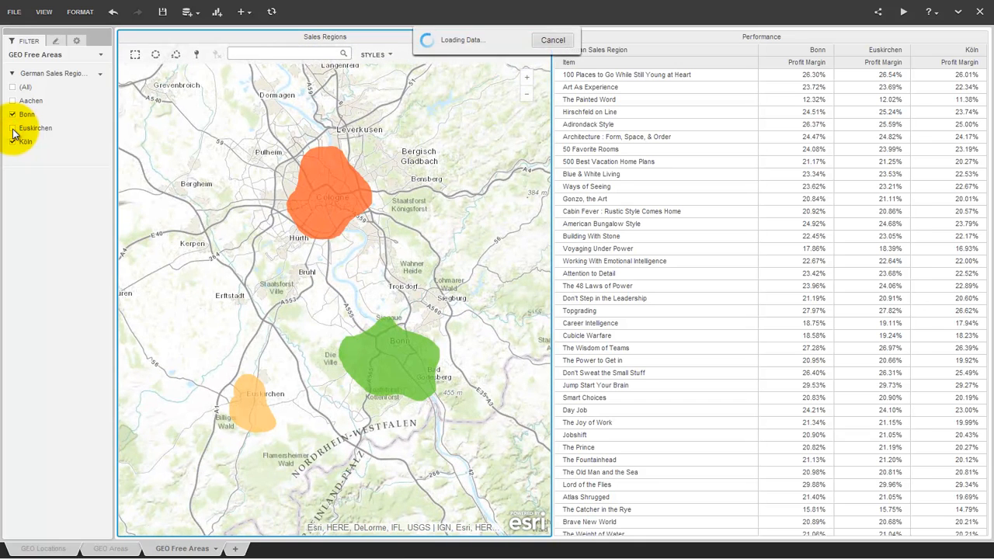
pyautogui.click(14, 128)
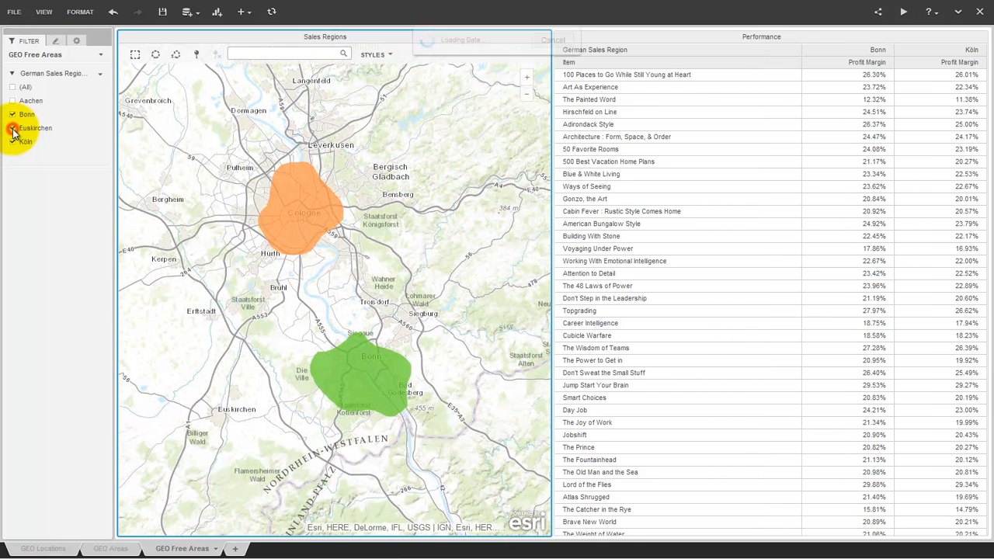
pyautogui.click(12, 128)
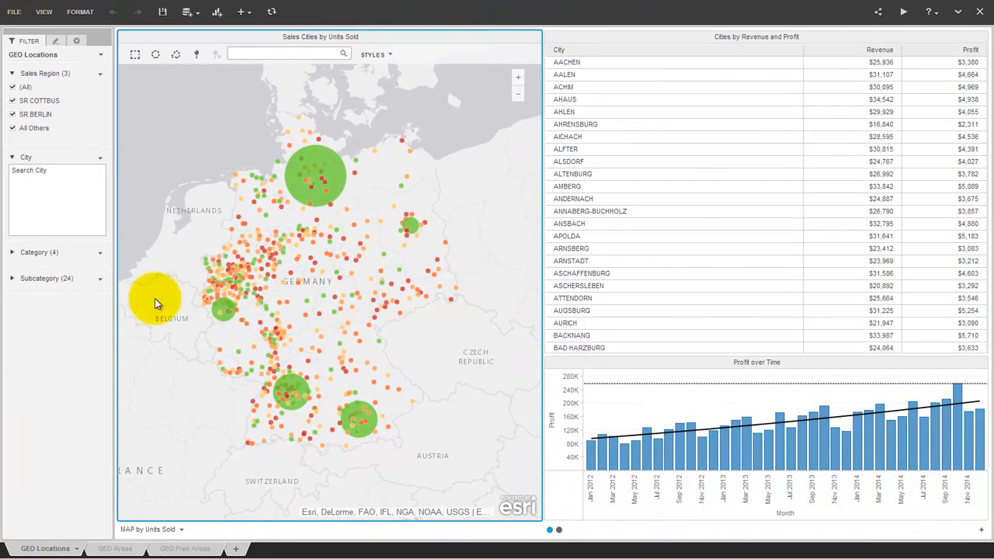
pyautogui.moveTo(278, 257)
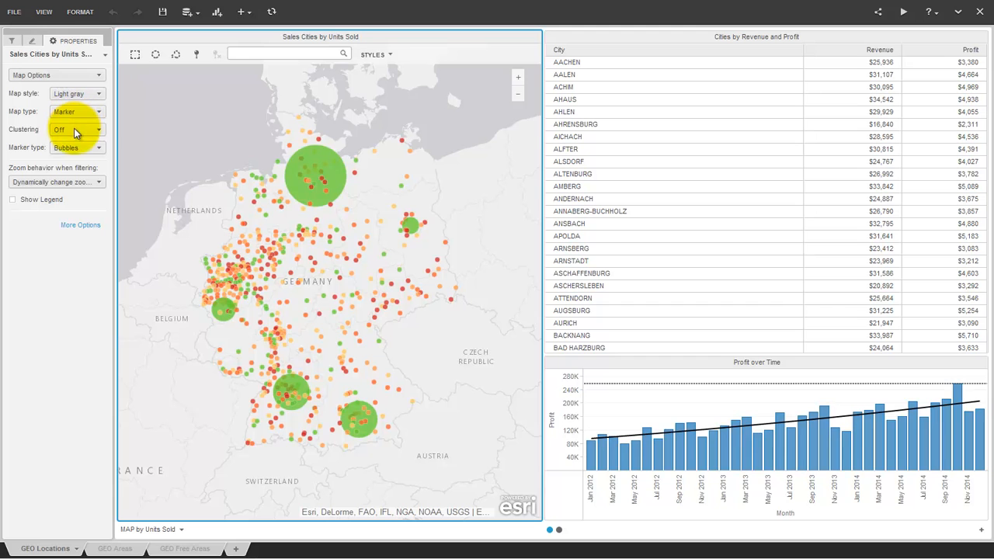
# - Set map Clustering to On and zoom into a northern cluster to reveal its two cities
pyautogui.click(74, 129)
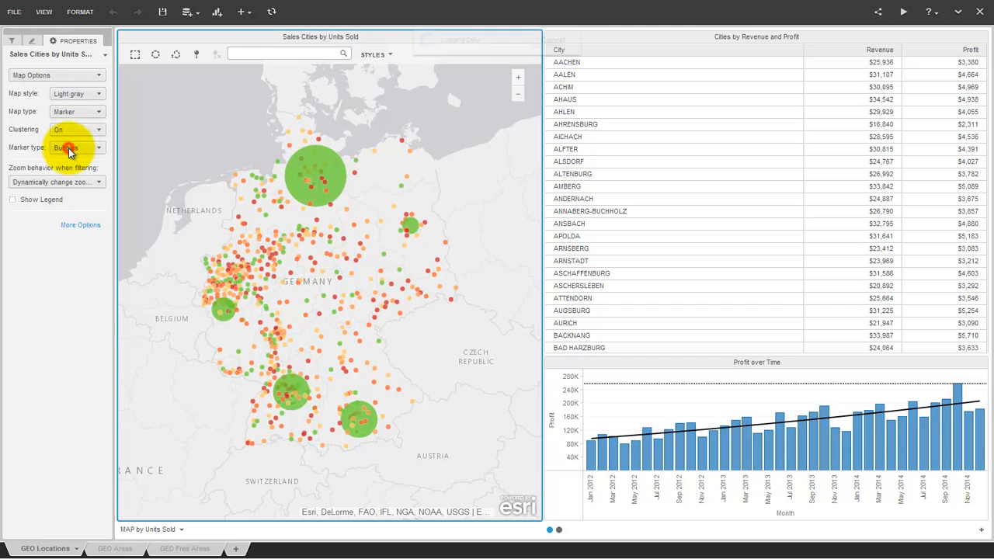
pyautogui.click(70, 148)
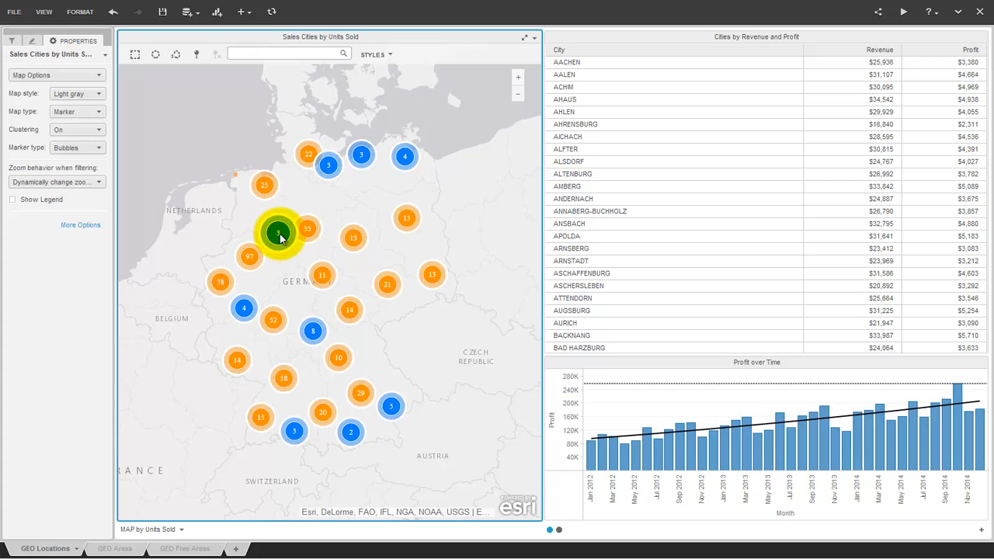
pyautogui.click(278, 233)
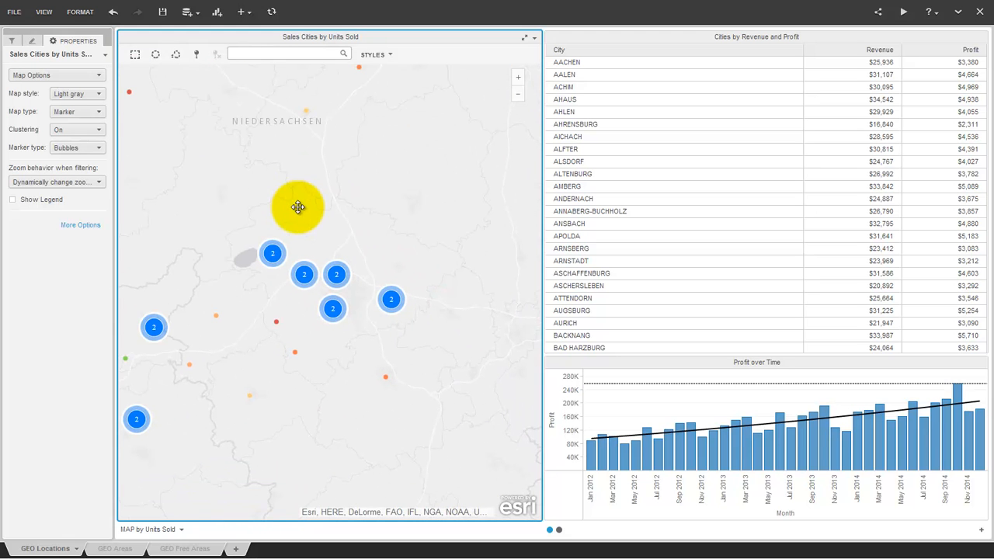
pyautogui.click(273, 253)
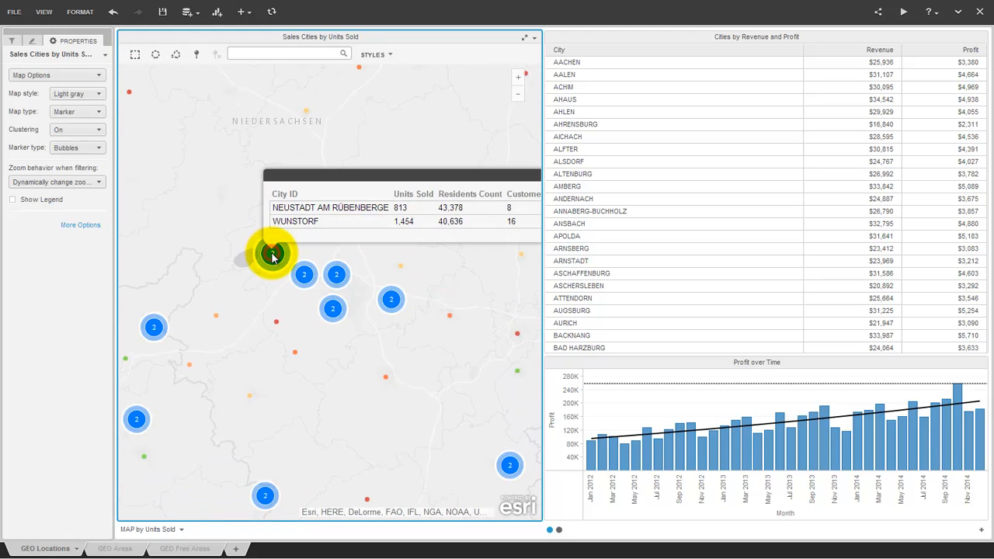
pyautogui.moveTo(488, 311)
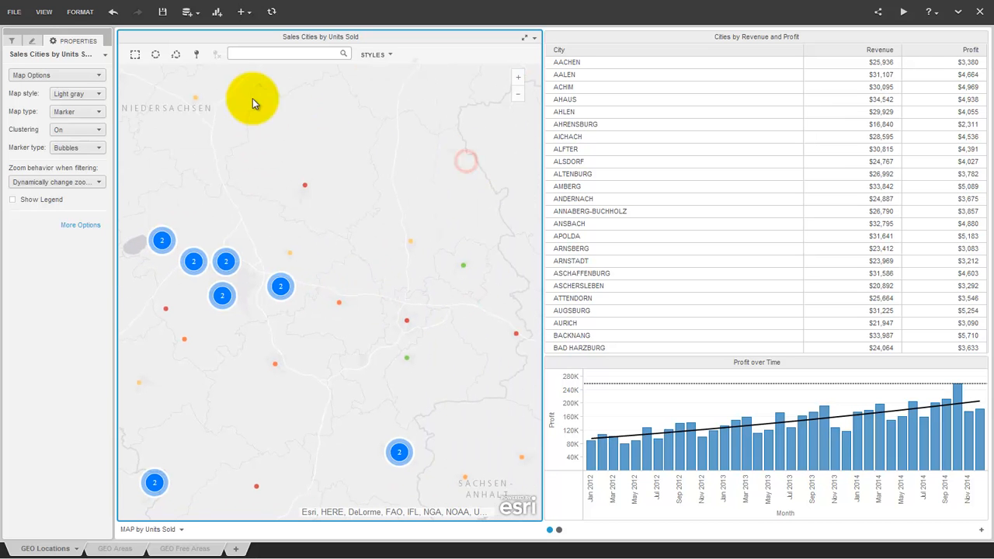
# - Select cities on the map and filter the profit chart to Celle, then open GEO Areas
pyautogui.click(156, 53)
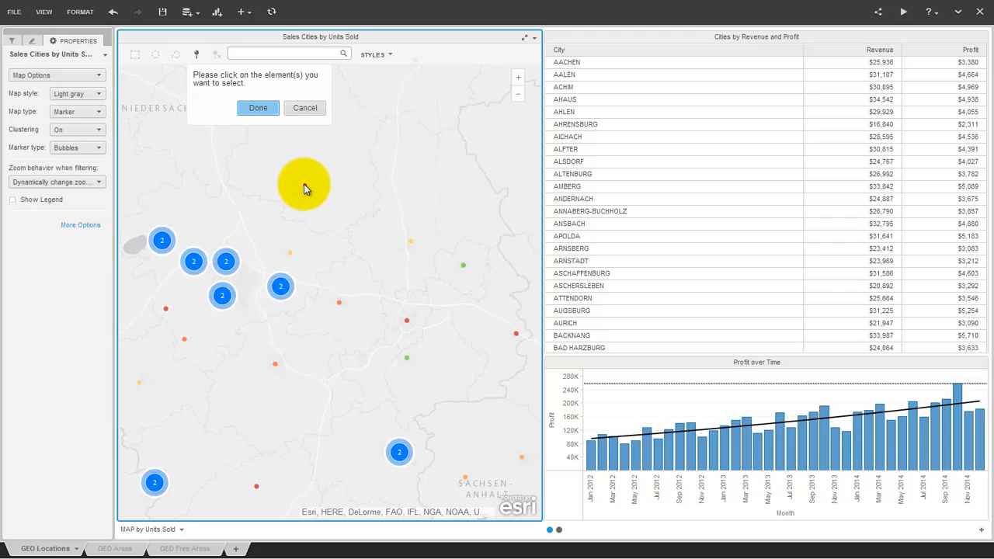
pyautogui.moveTo(290, 254)
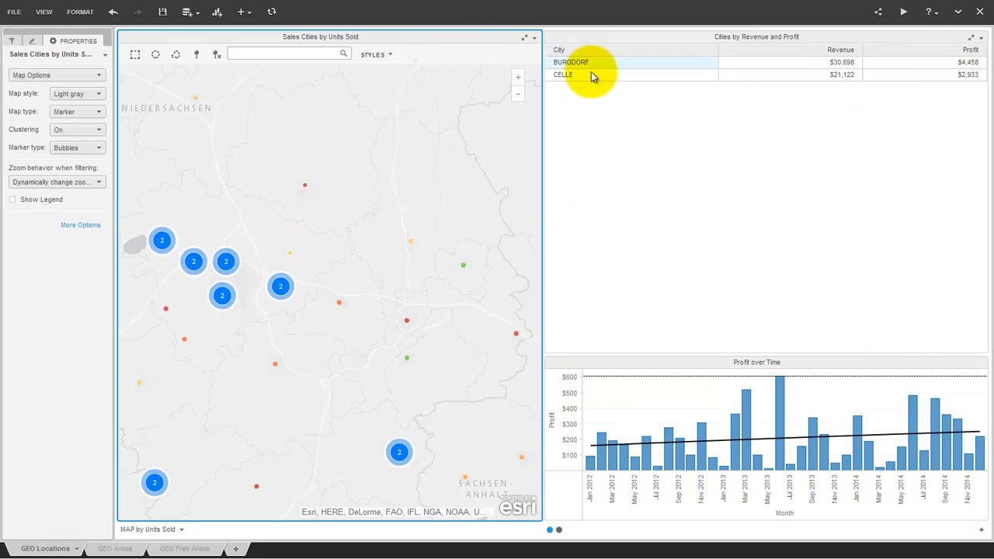
pyautogui.click(563, 74)
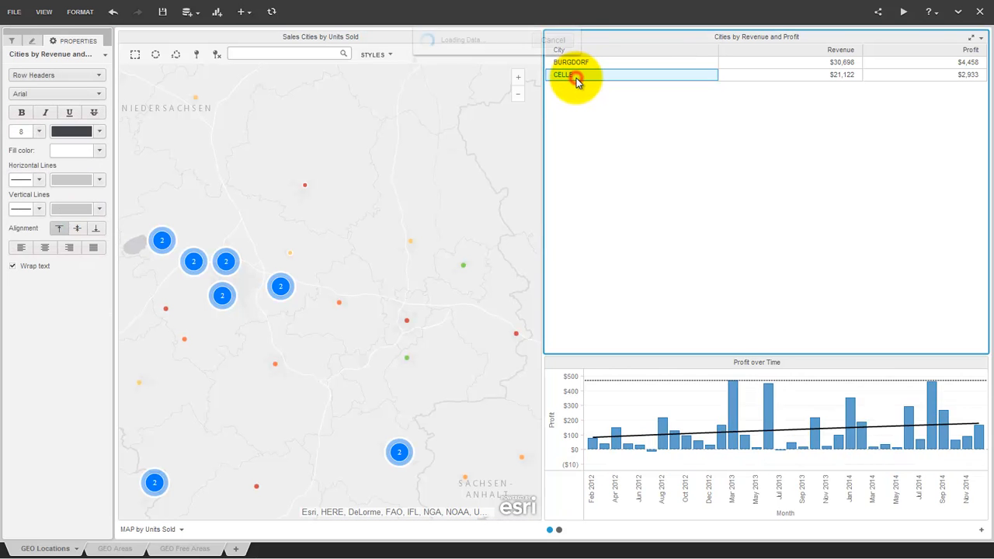
pyautogui.click(563, 75)
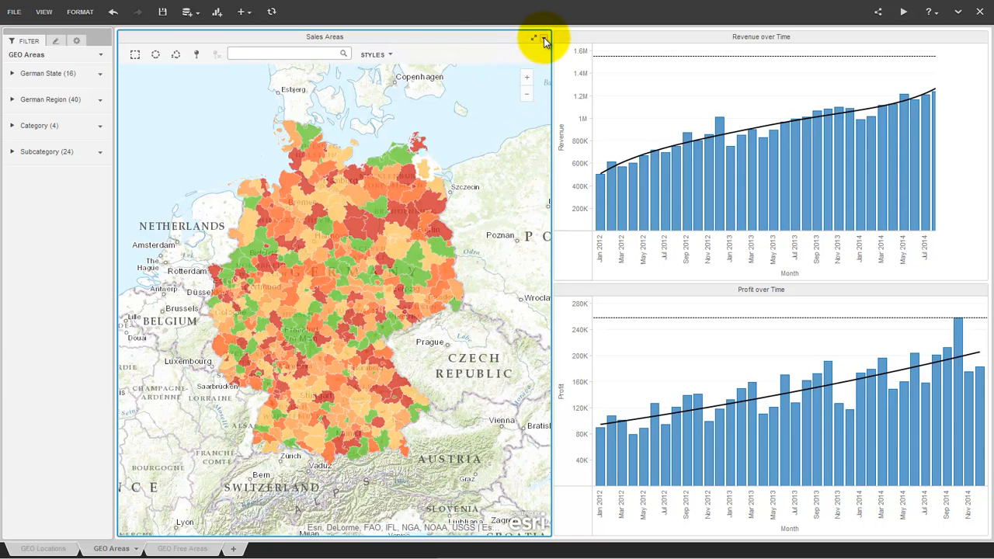
# - Copy the Sales Areas map to a new sheet, accepting the filter warning, and view Sheet 1
pyautogui.click(536, 38)
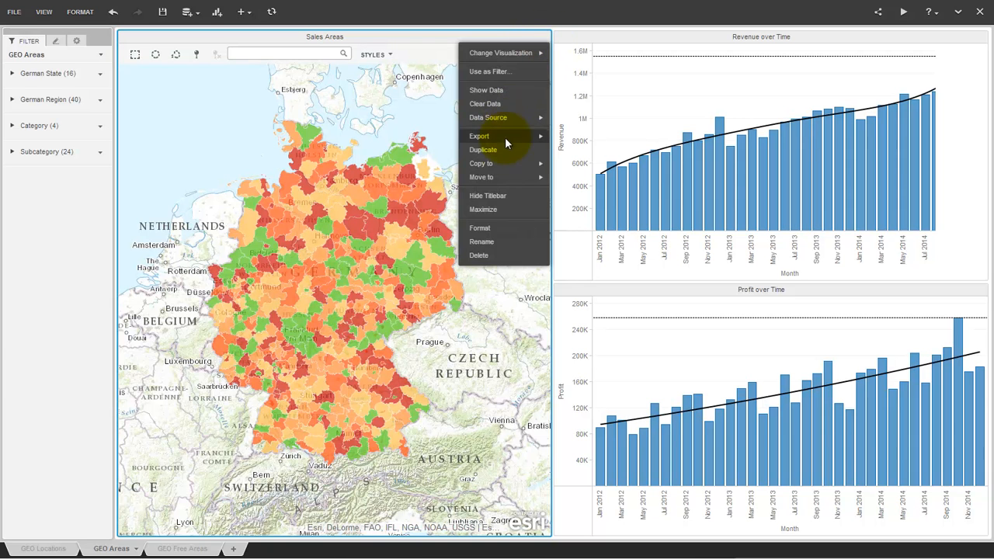
pyautogui.click(481, 164)
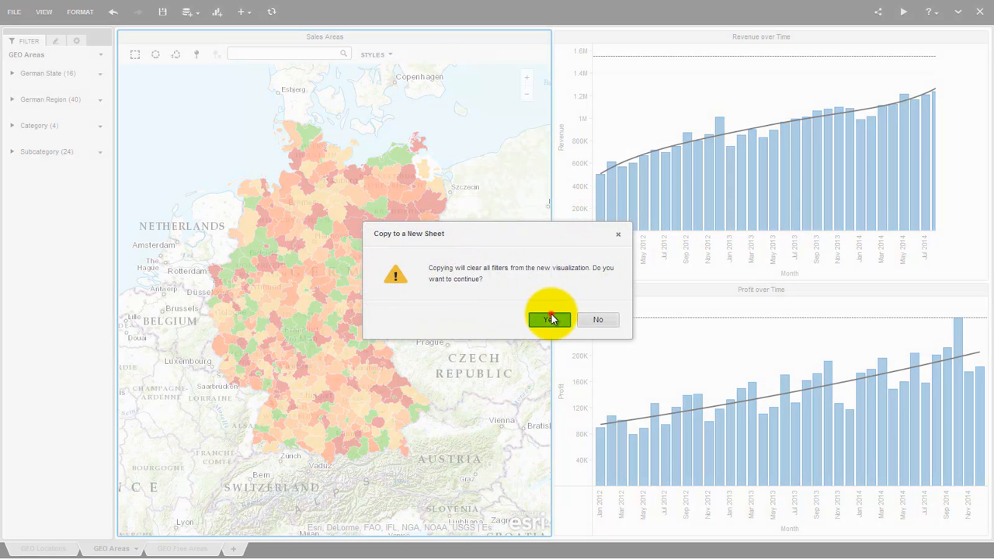
pyautogui.click(550, 319)
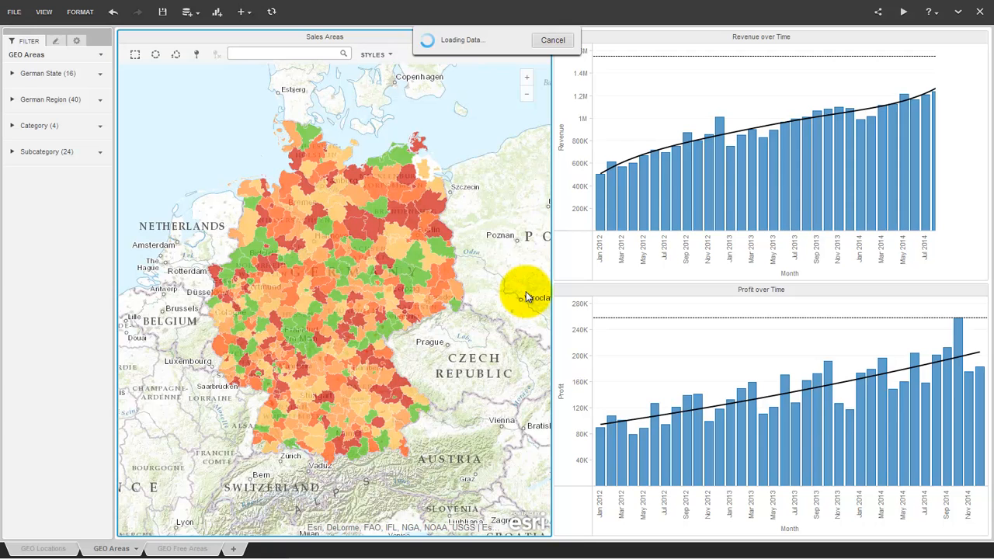
pyautogui.click(233, 549)
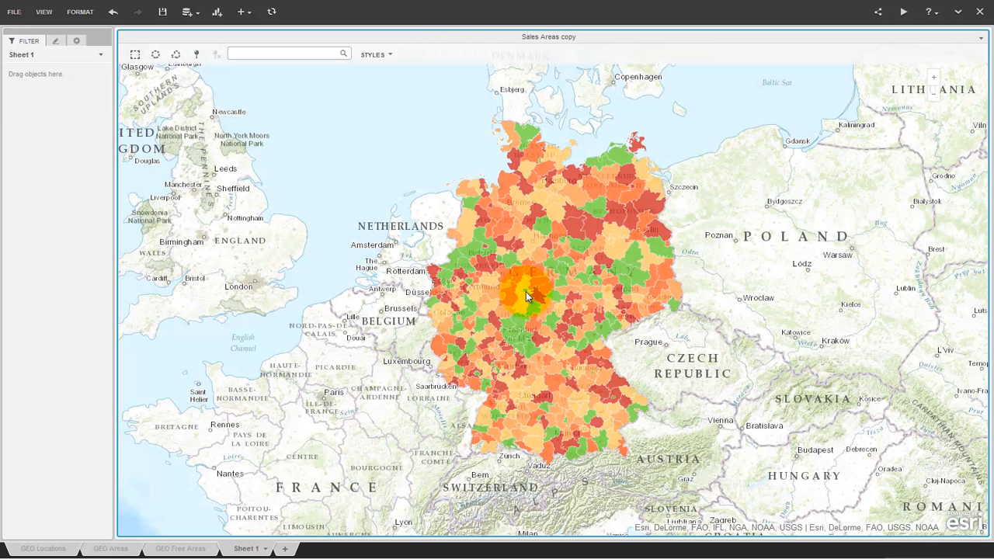
# - Insert an empty Visualization 1 and set the Sales Areas copy map to filter it
pyautogui.click(241, 12)
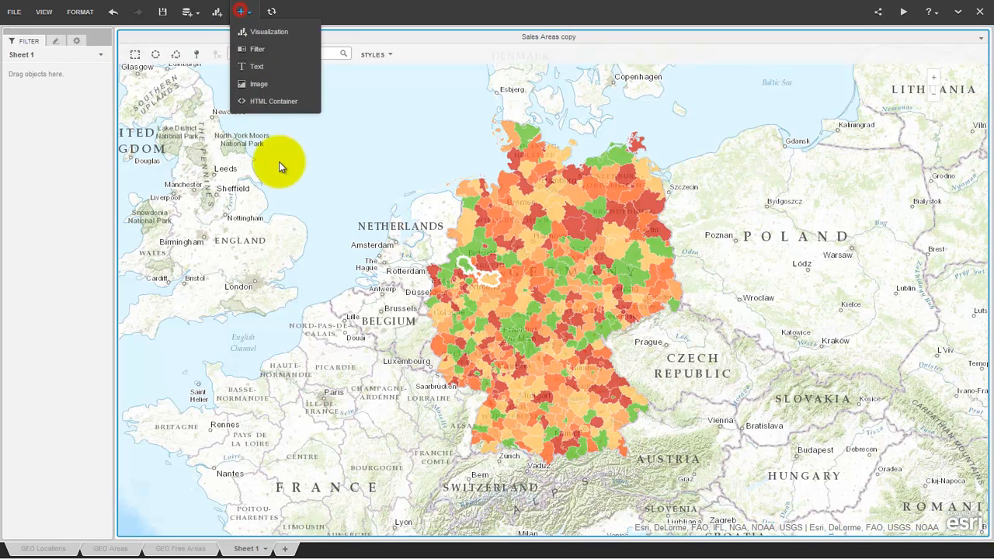
pyautogui.moveTo(260, 40)
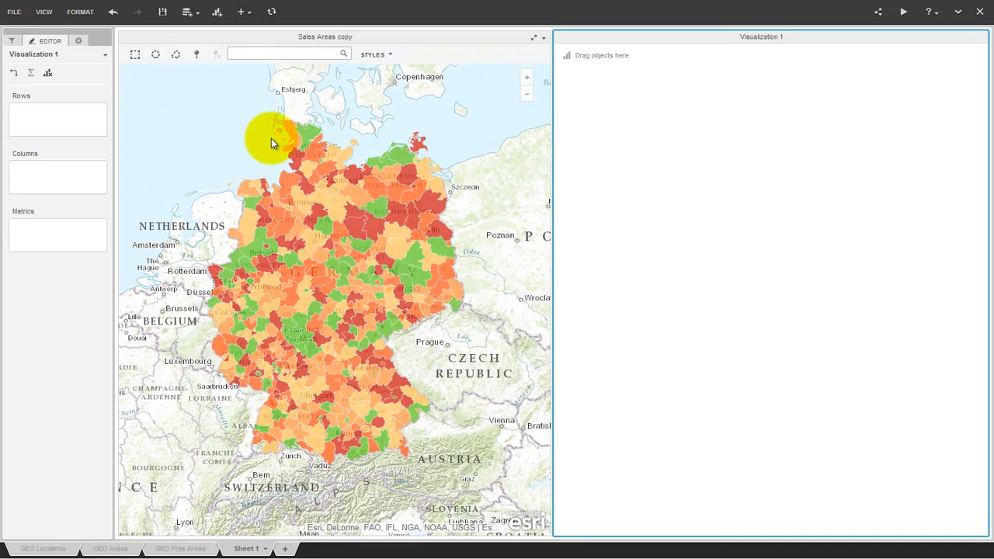
pyautogui.moveTo(499, 83)
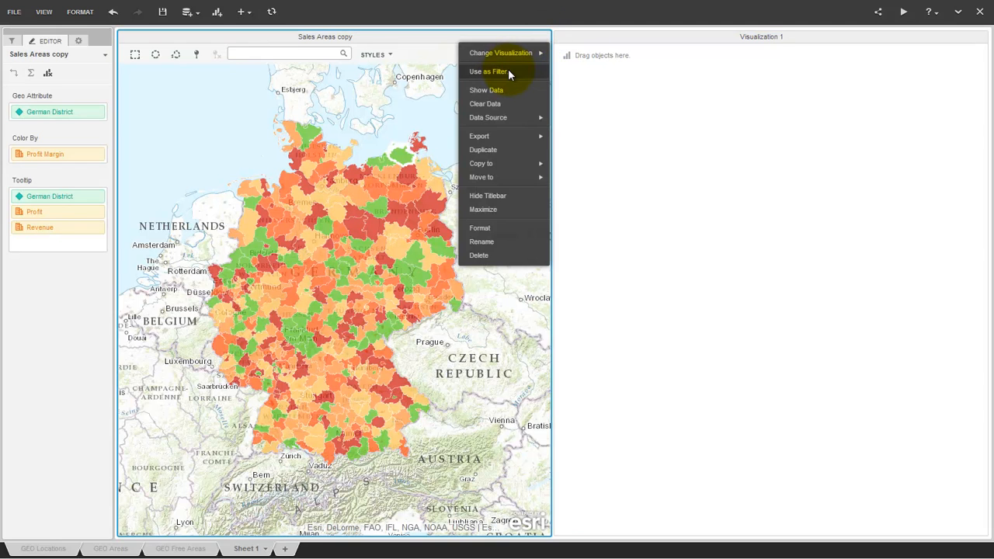
pyautogui.click(489, 71)
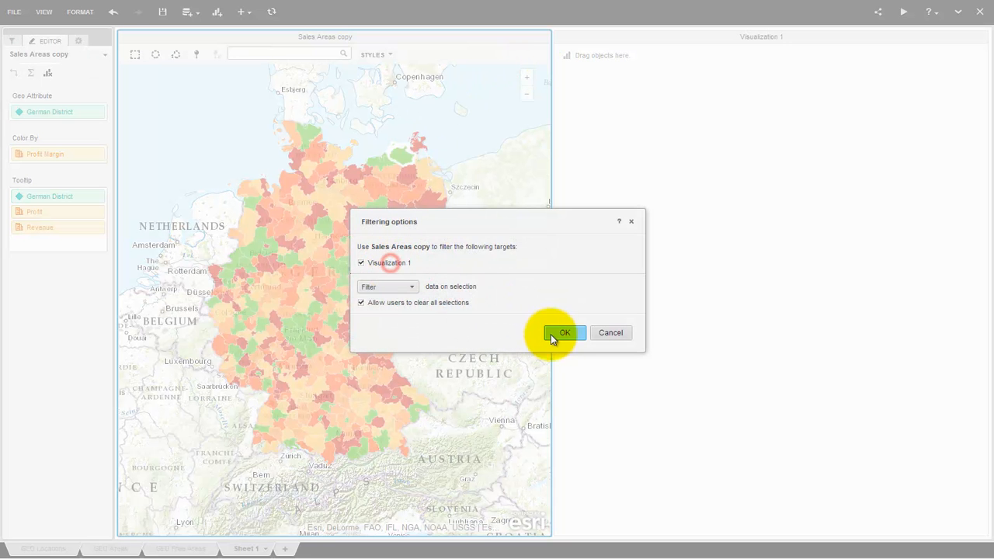
pyautogui.click(564, 333)
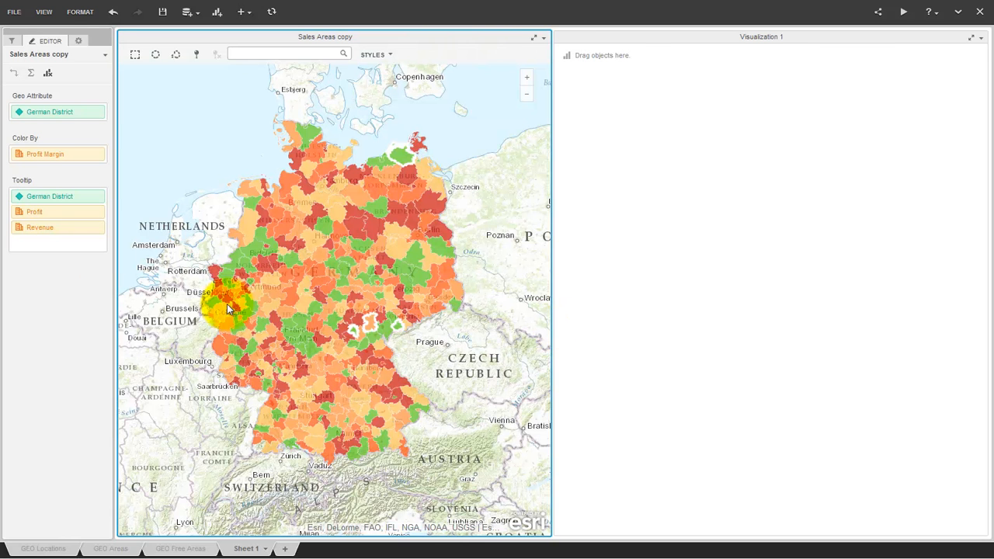
pyautogui.click(44, 12)
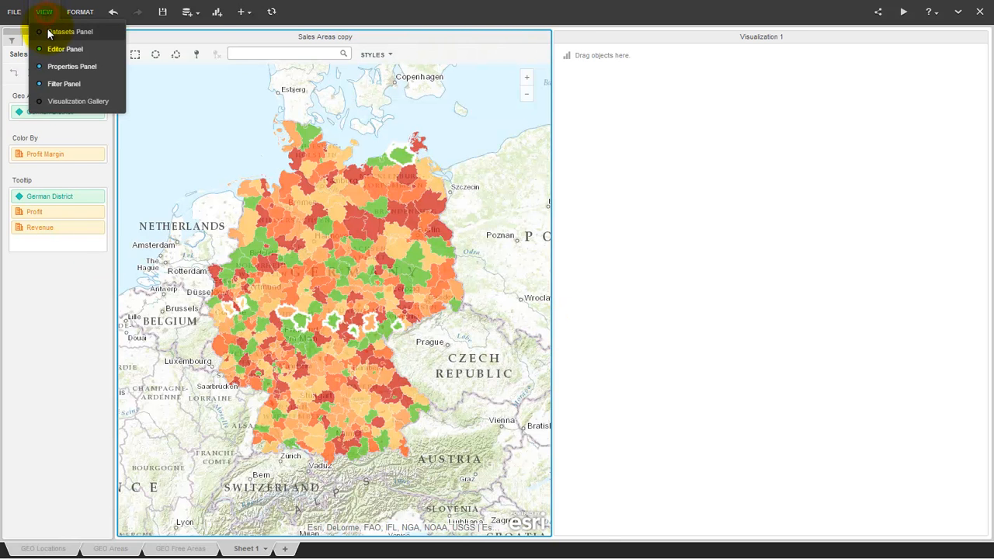
# - Show the Datasets panel and build Visualization 1 with German District rows and Profit metric
pyautogui.click(70, 31)
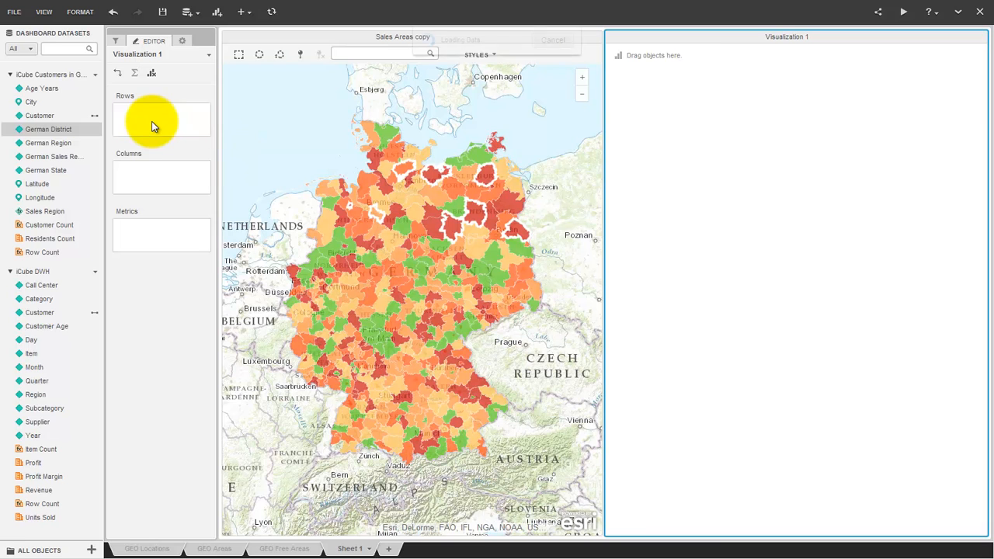
pyautogui.moveTo(50, 129); pyautogui.dragTo(161, 112)
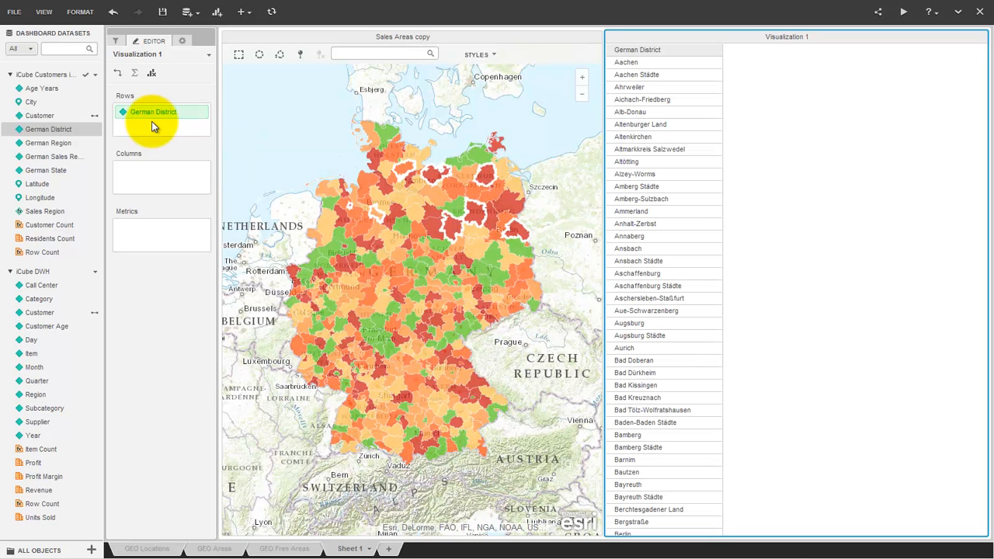
pyautogui.moveTo(33, 463)
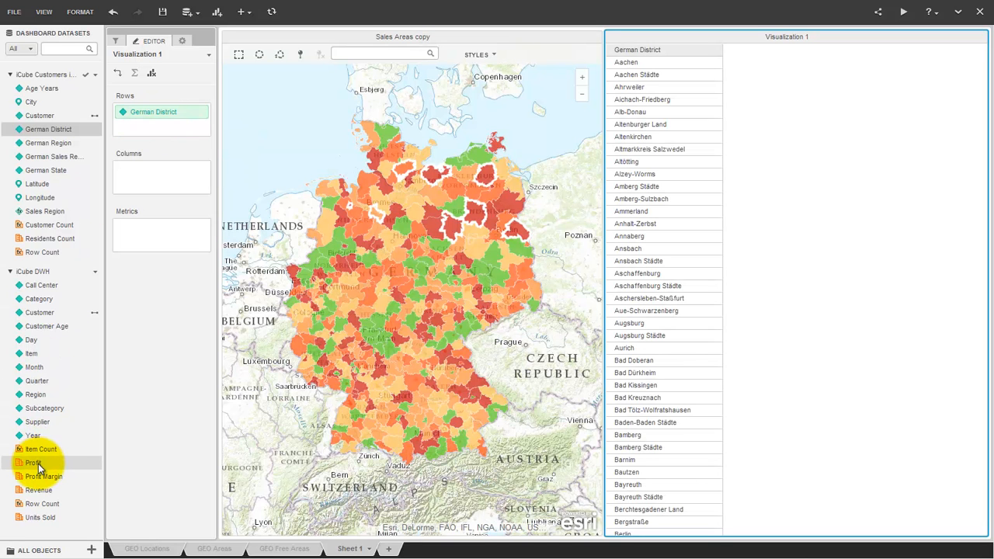
pyautogui.moveTo(33, 463); pyautogui.dragTo(160, 227)
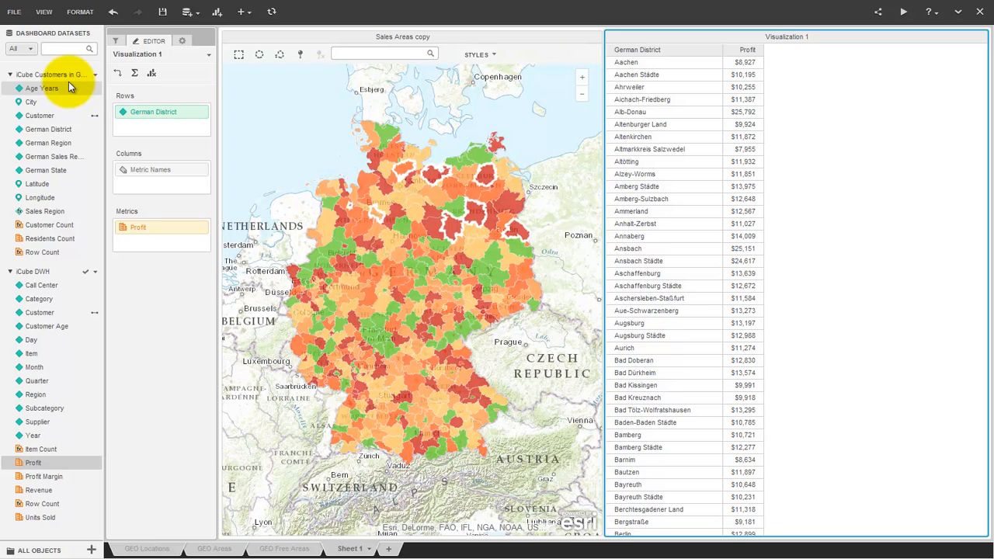
pyautogui.moveTo(304, 136)
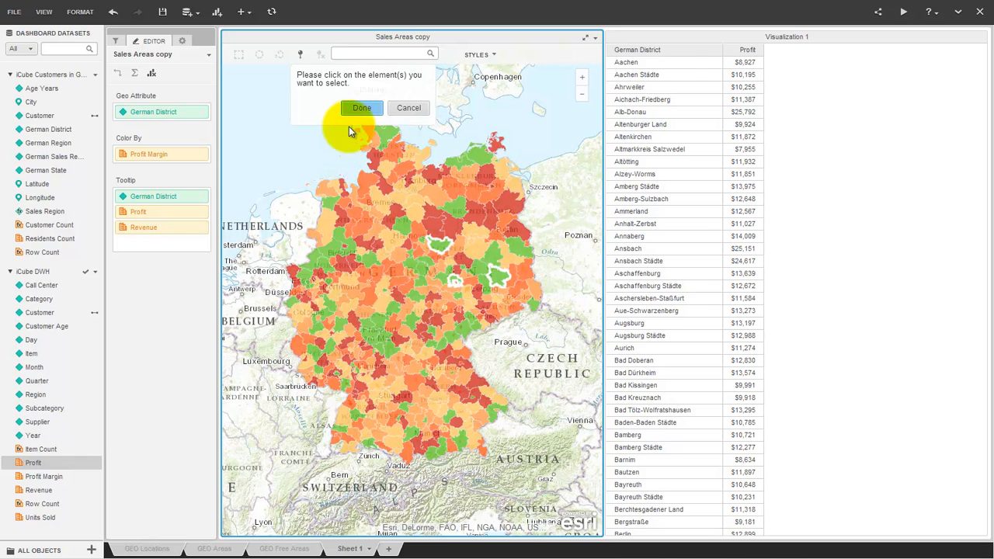
# - Finish the district element selection and clear all current map selections
pyautogui.click(362, 107)
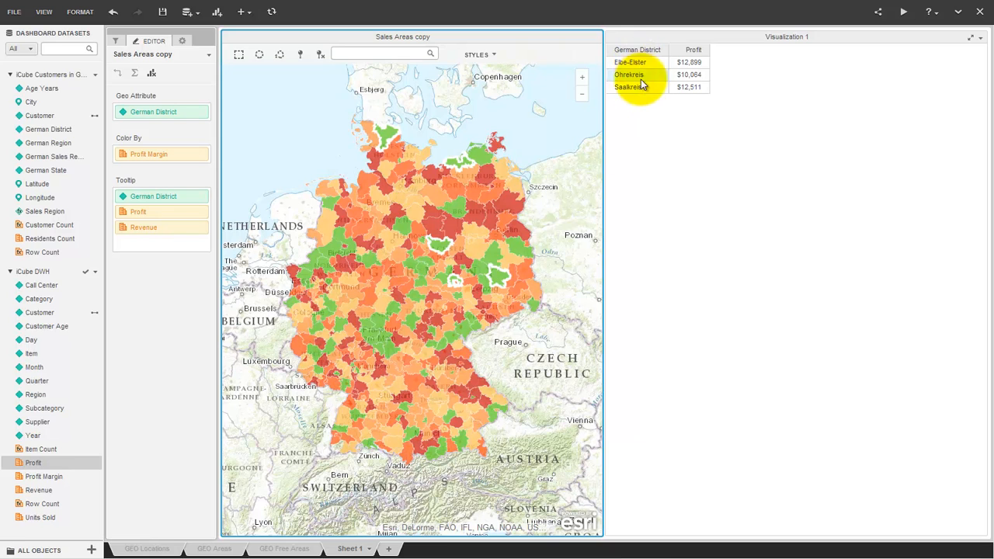
pyautogui.click(321, 55)
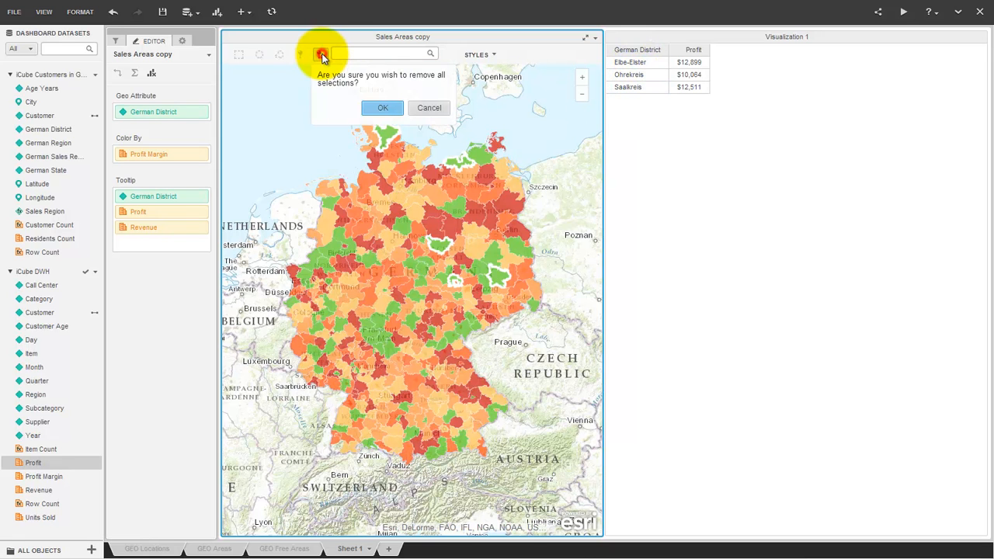
pyautogui.click(382, 107)
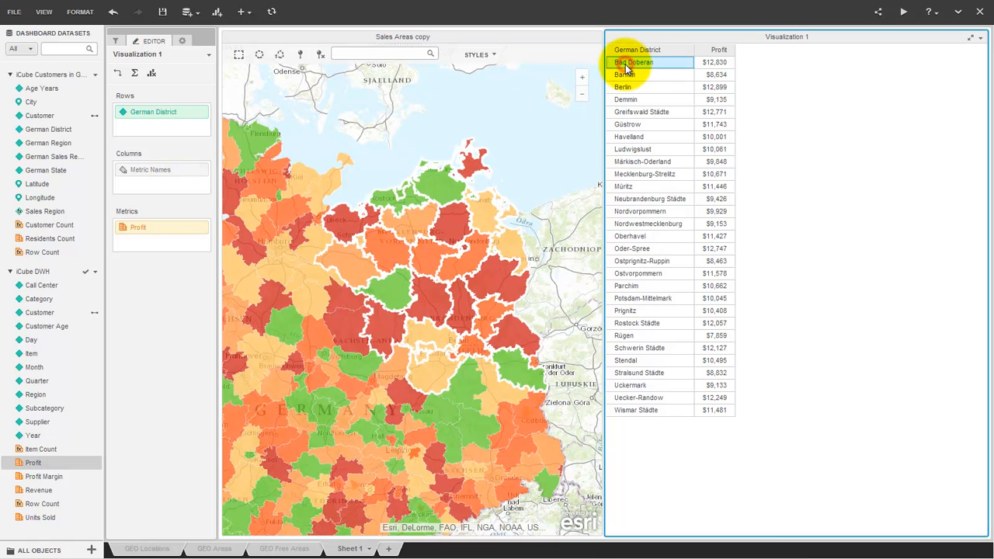
# - Group the selected northeastern district rows and save the group as 'Sales Group 1'
pyautogui.rightClick(638, 397)
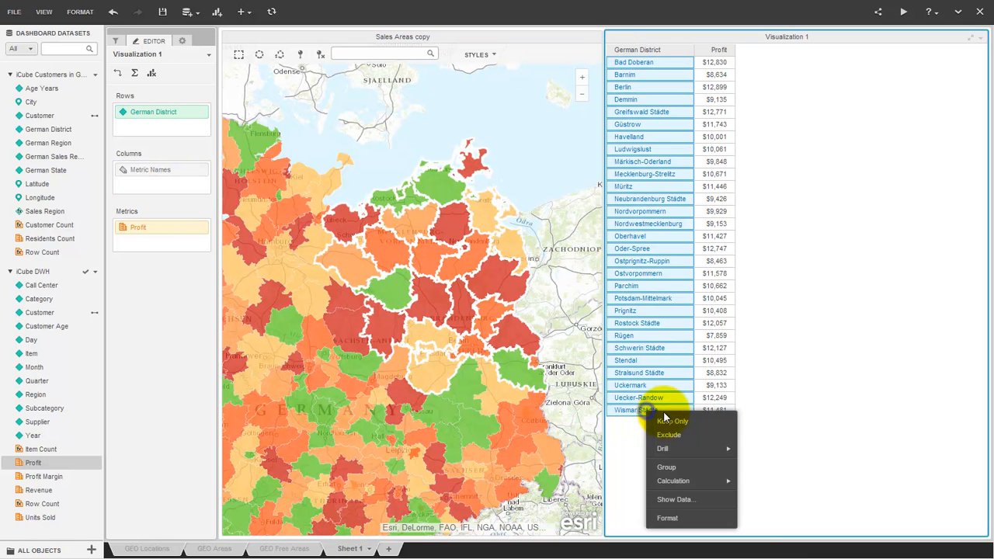
pyautogui.click(667, 466)
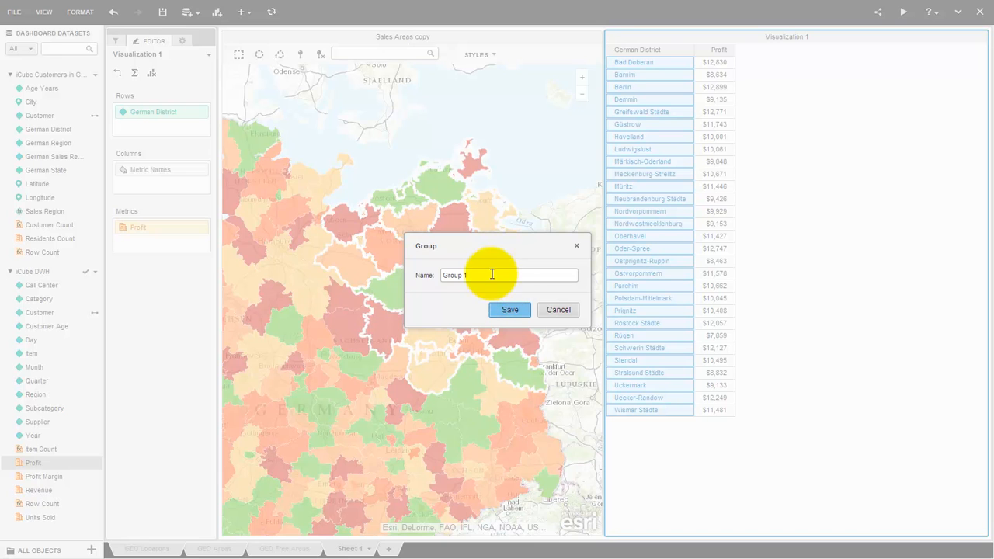
pyautogui.write('Sales')
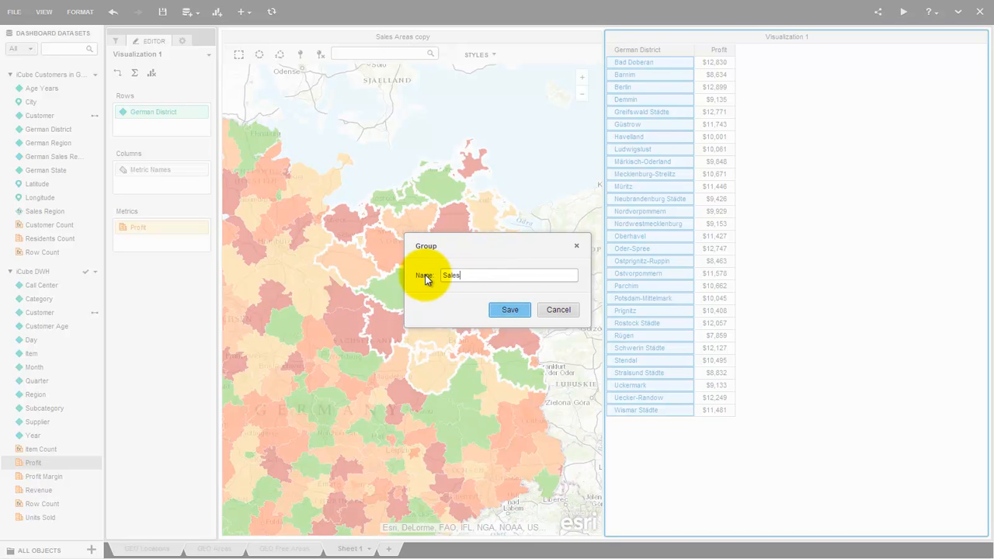
pyautogui.write('Group')
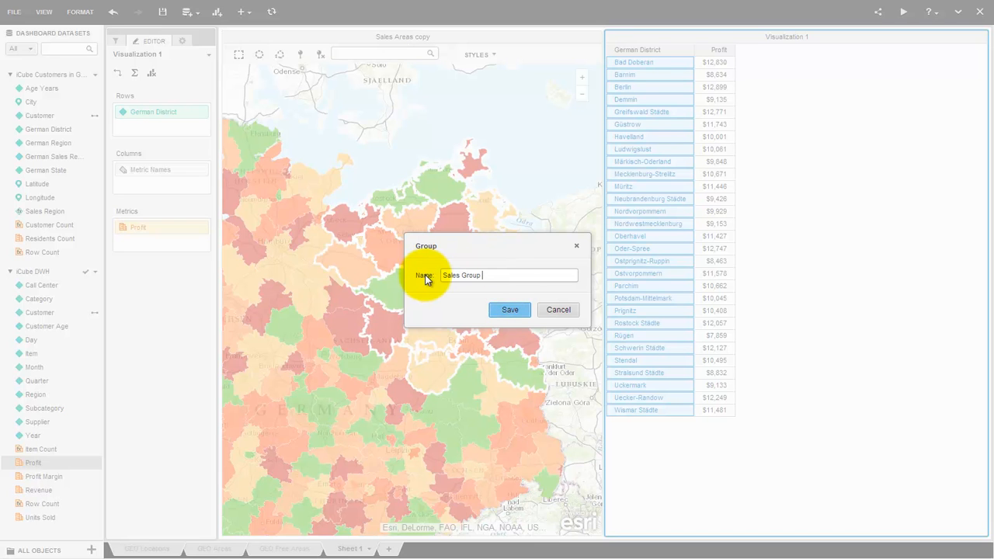
pyautogui.write('1')
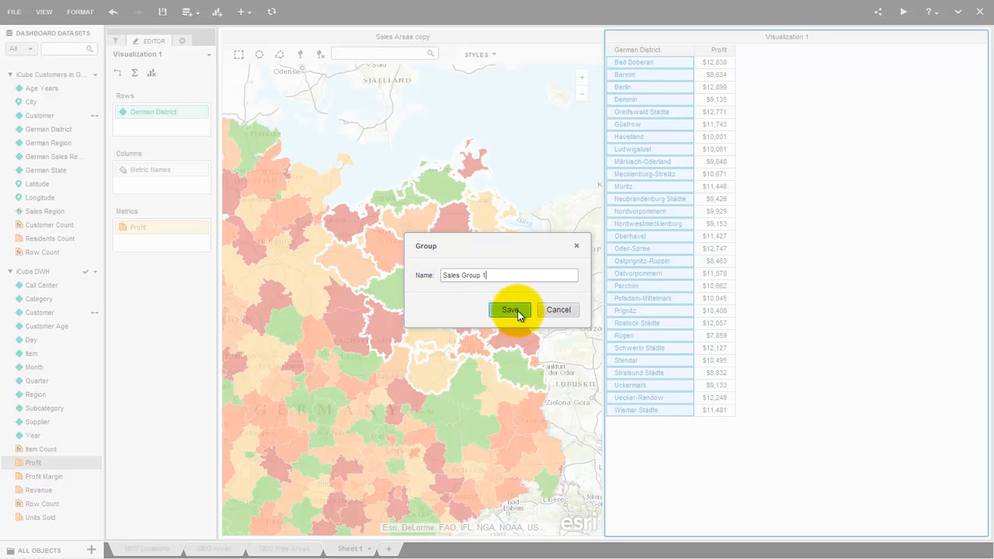
pyautogui.click(511, 310)
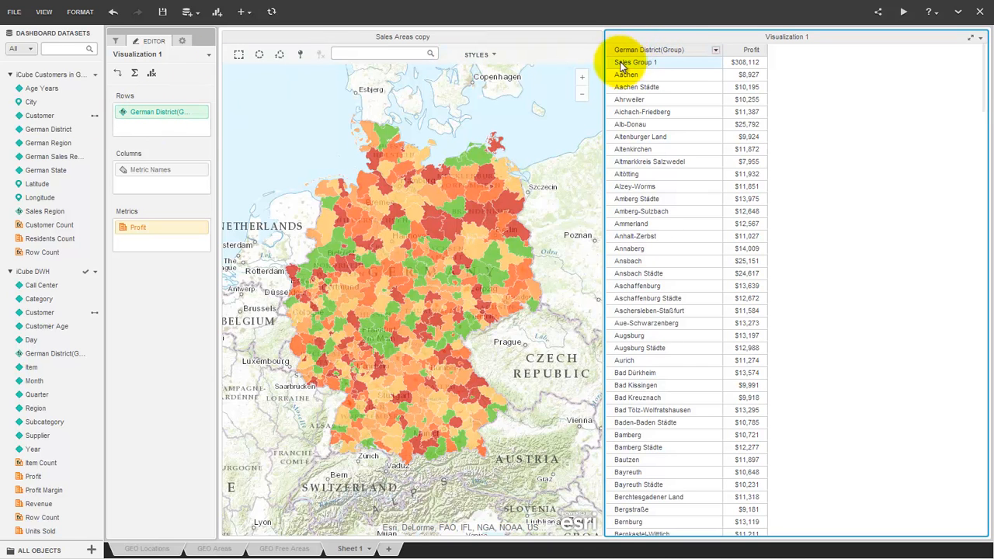
pyautogui.moveTo(41, 102)
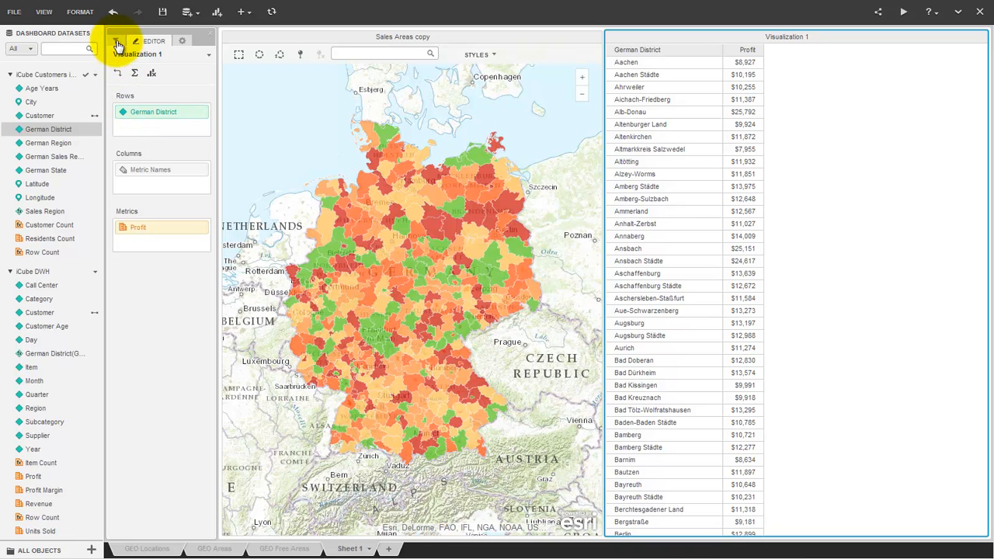
# - In the Filter panel, set the German District(Group) filter back to include (All)
pyautogui.click(117, 41)
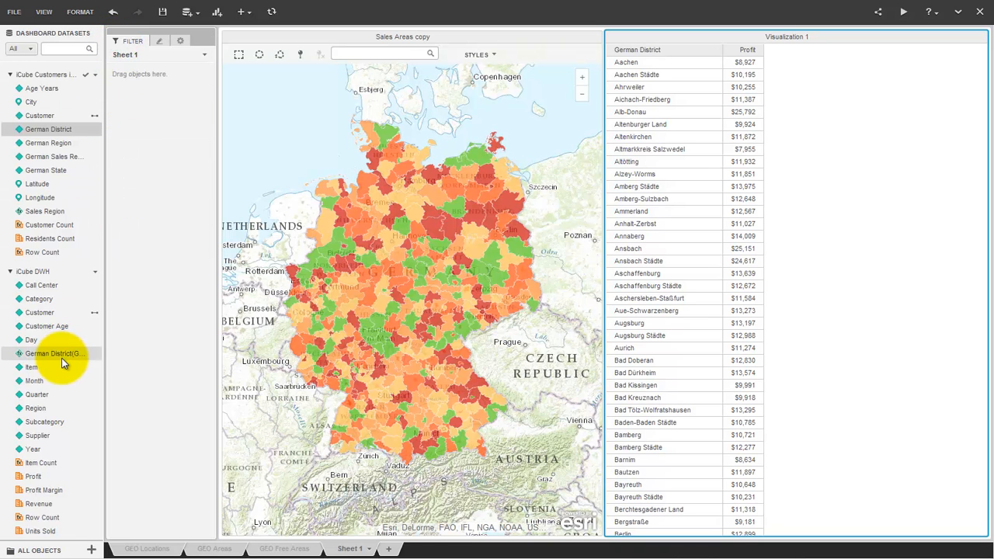
pyautogui.moveTo(59, 353)
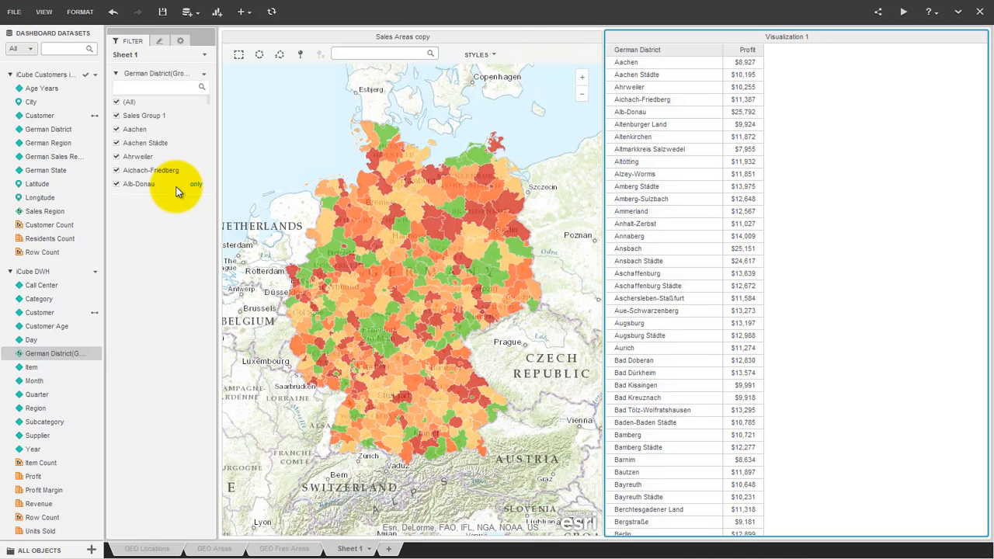
pyautogui.moveTo(163, 120)
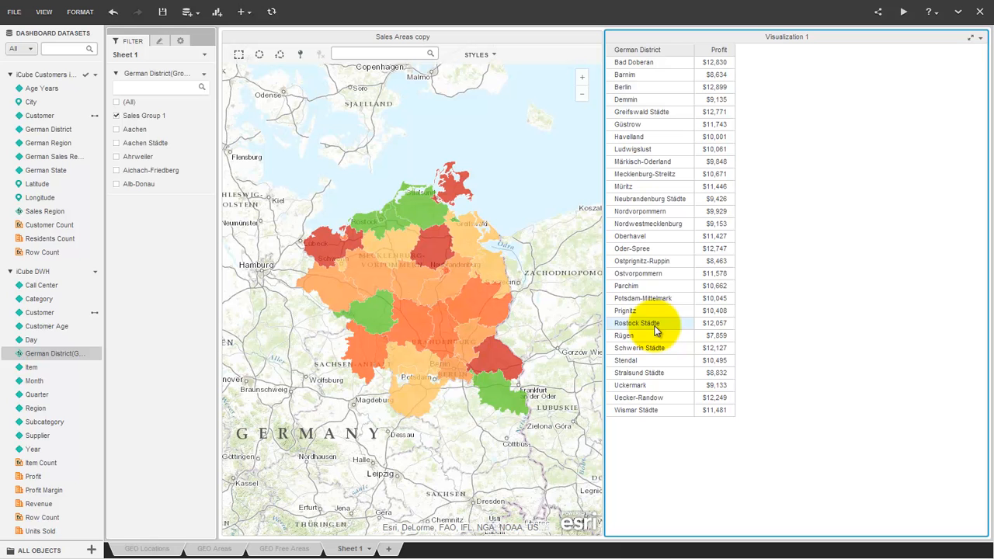
pyautogui.click(116, 101)
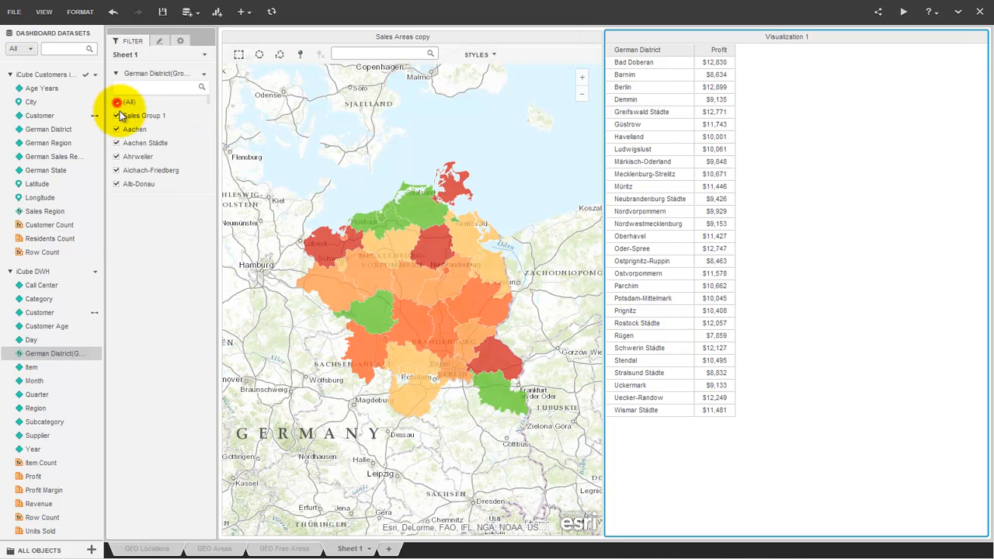
pyautogui.click(117, 101)
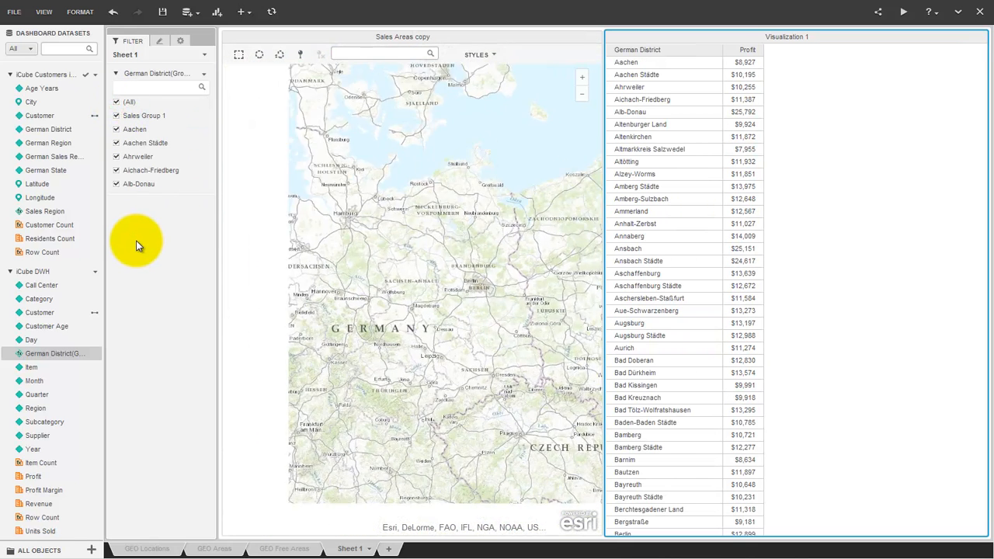